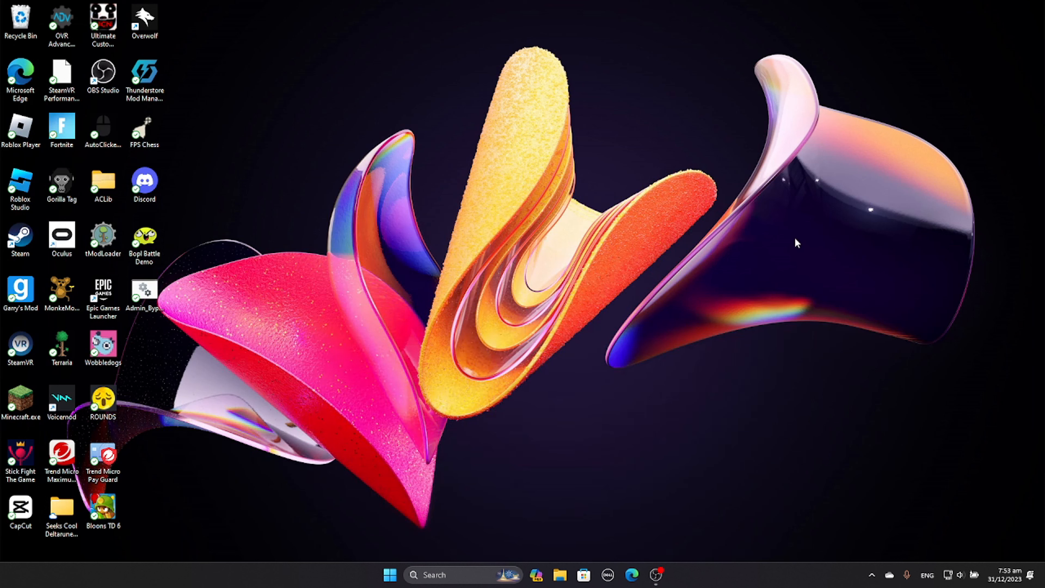
mouse_move(797, 234)
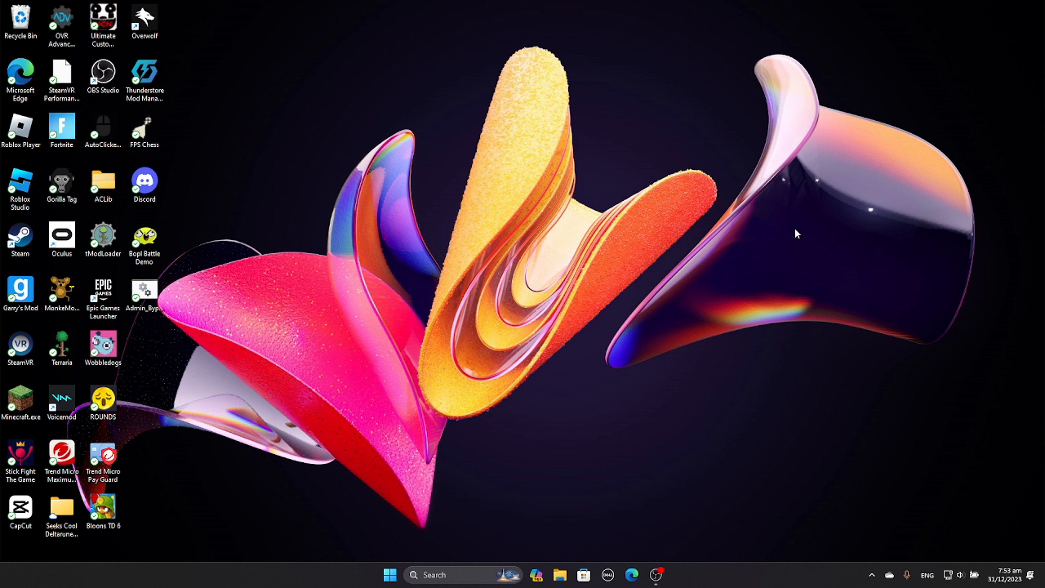
mouse_move(794, 215)
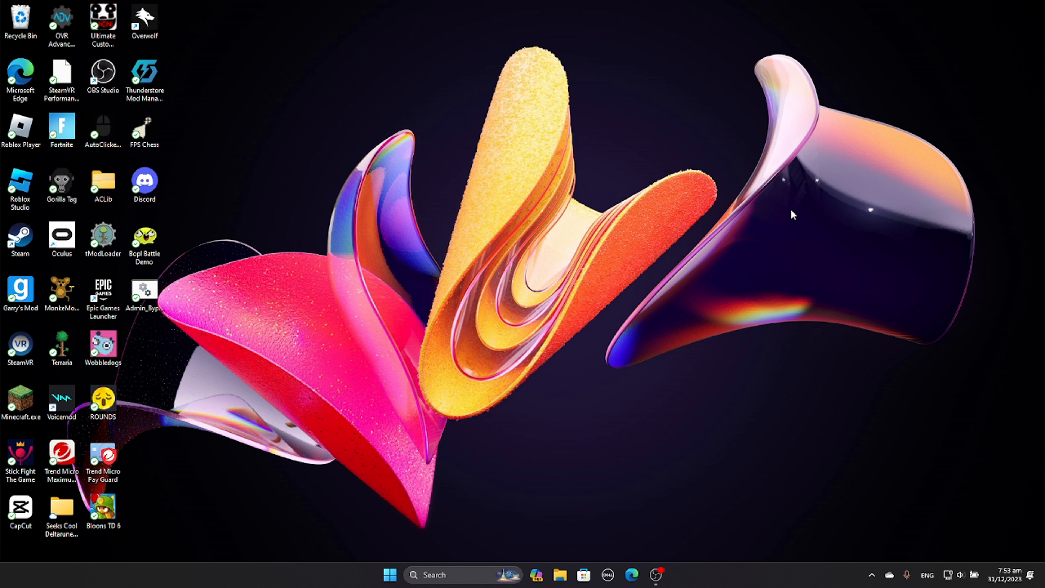
mouse_move(864, 192)
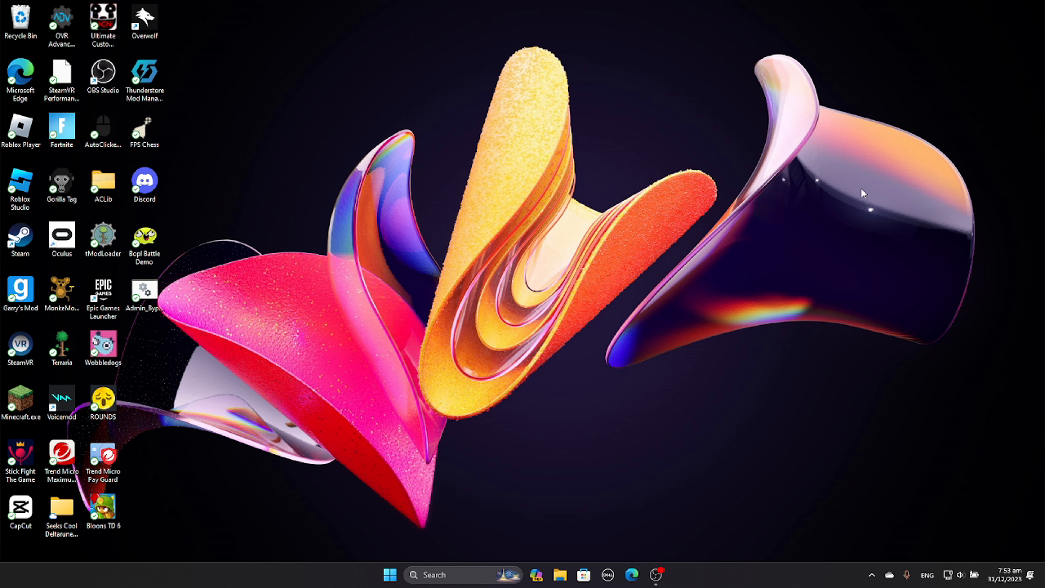
- Navigate a new Edge tab to github.com/DeadlyKitten/MonkeModManager/releases
left_click(103, 20)
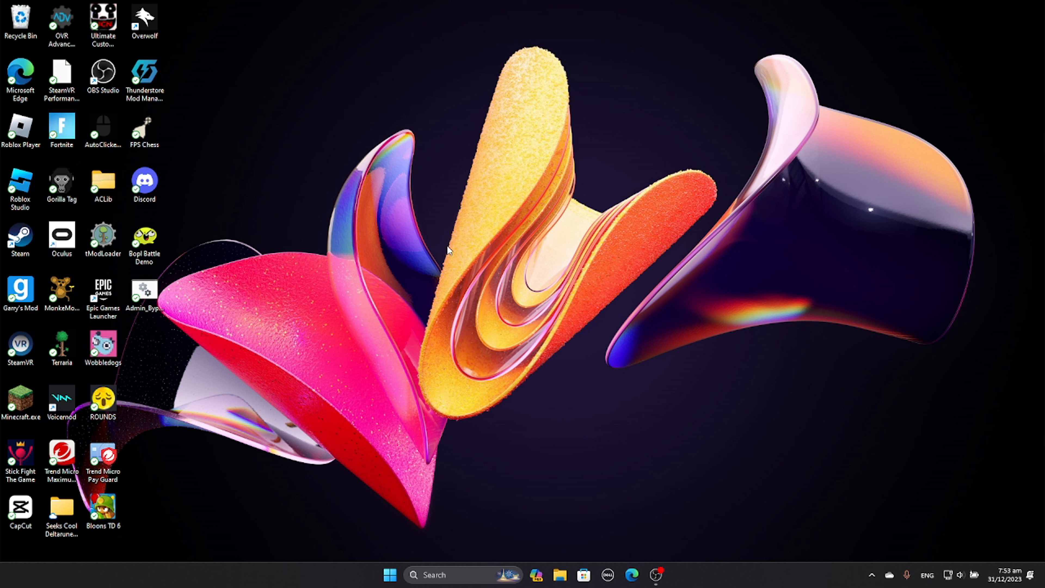
mouse_move(478, 226)
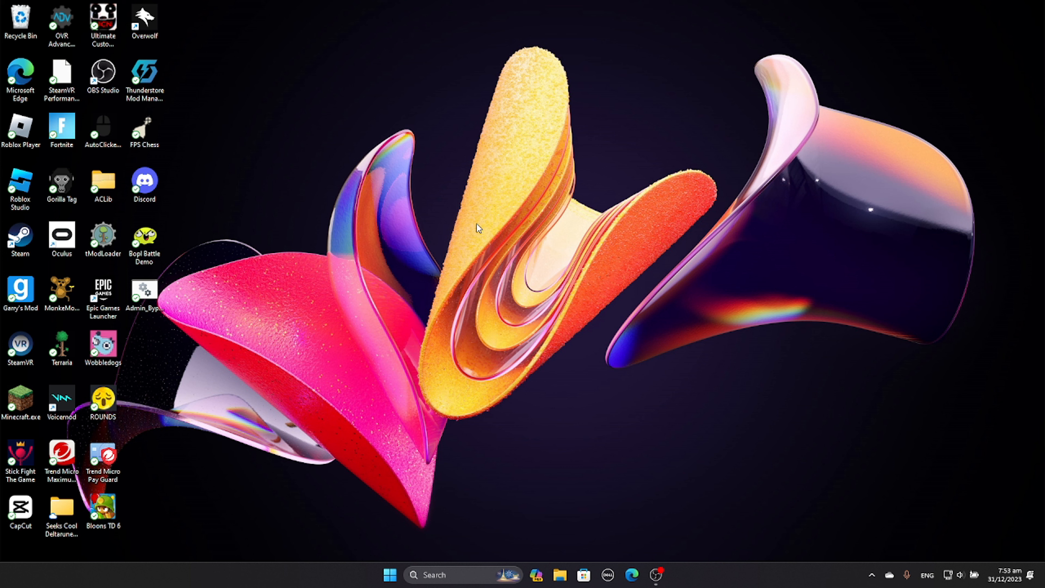
mouse_move(451, 205)
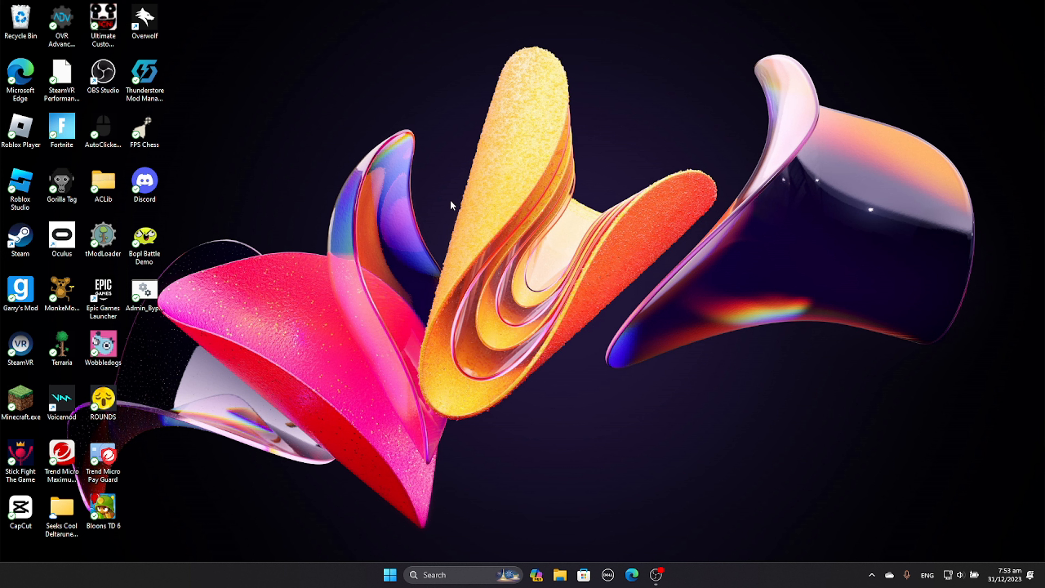
mouse_move(411, 292)
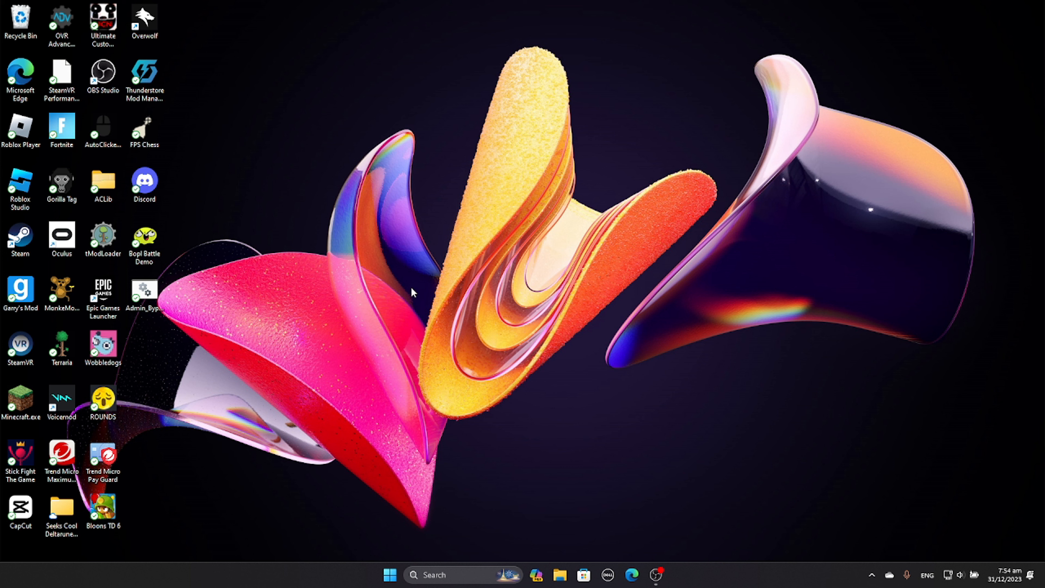
mouse_move(630, 575)
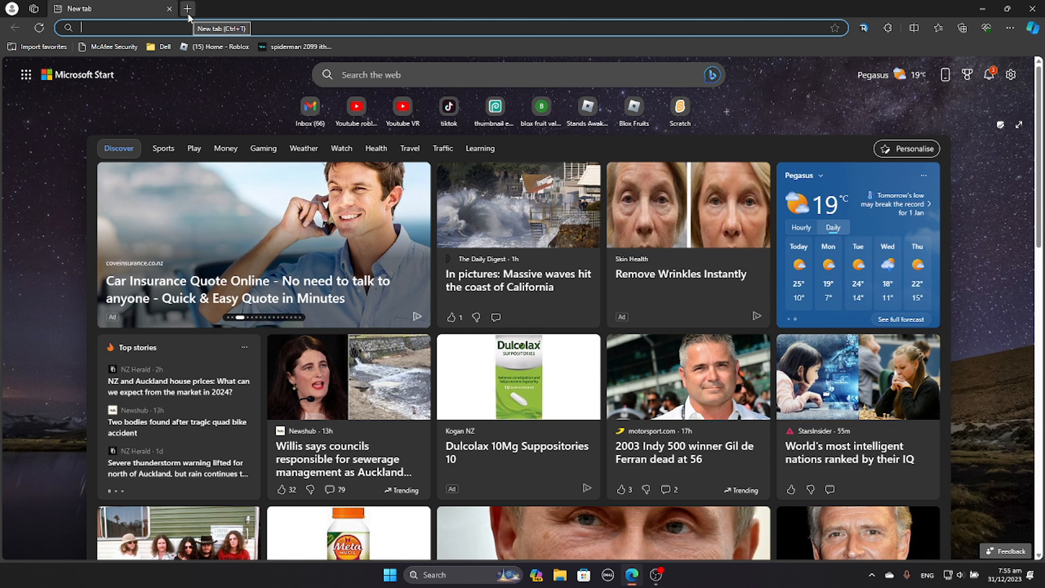
type("https://github.com/DeadlyKitten/MonkeModManager/releases")
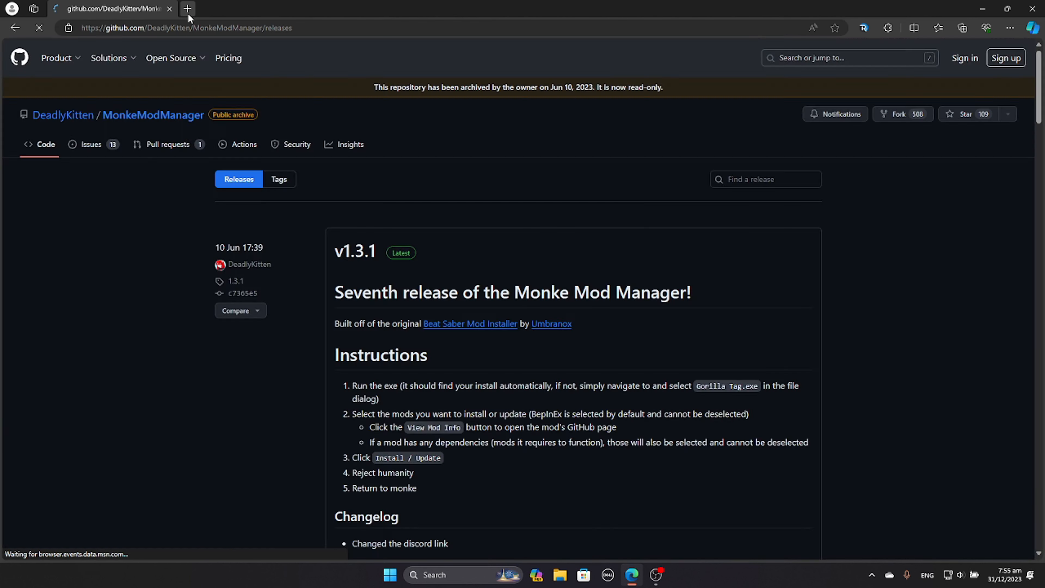
- Download MonkeModManager.exe from the v1.3.1 release assets
scroll("down", 3)
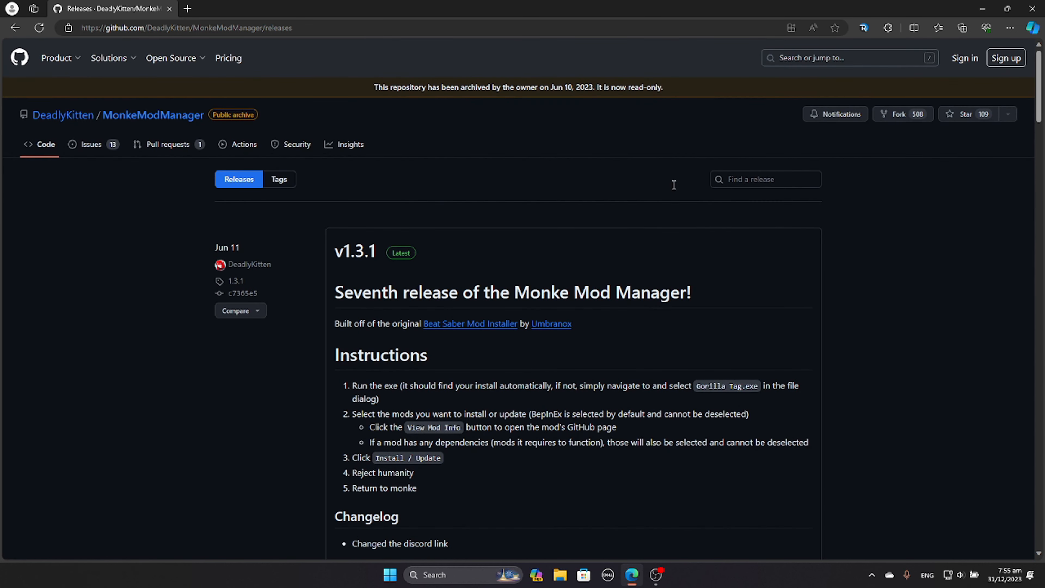
scroll("down", 3)
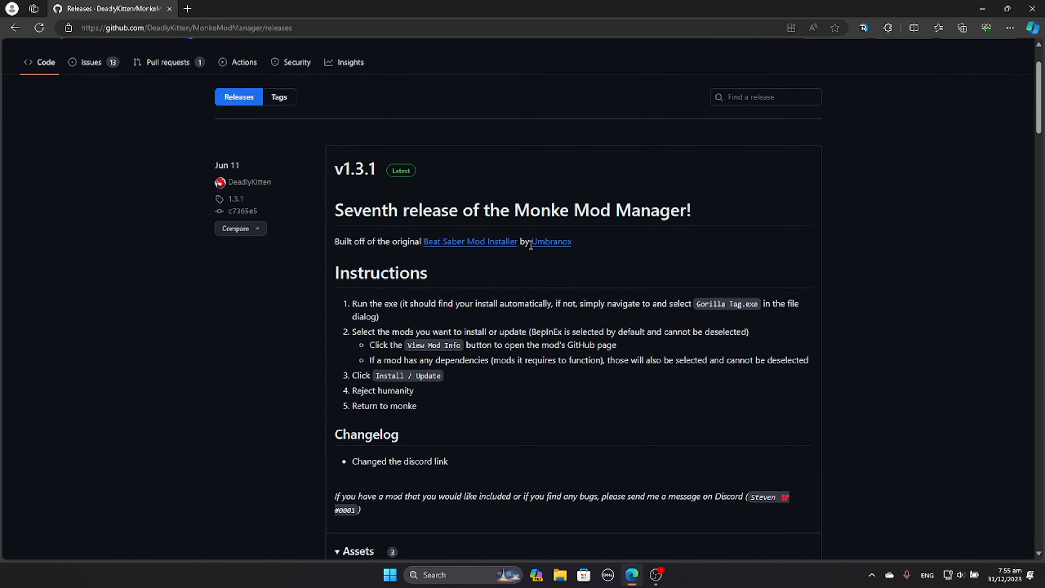
scroll("down", 3)
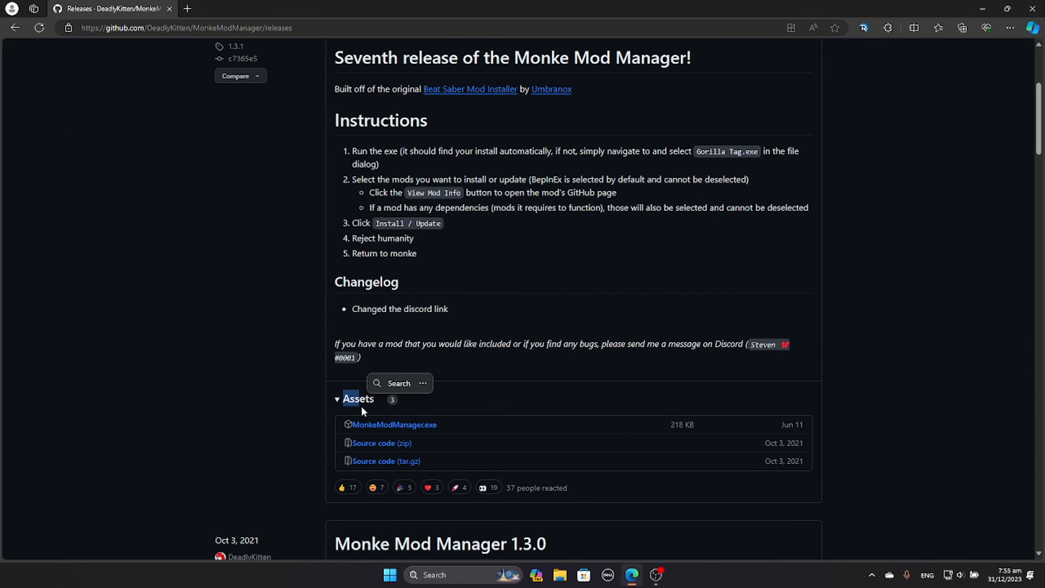
mouse_move(523, 428)
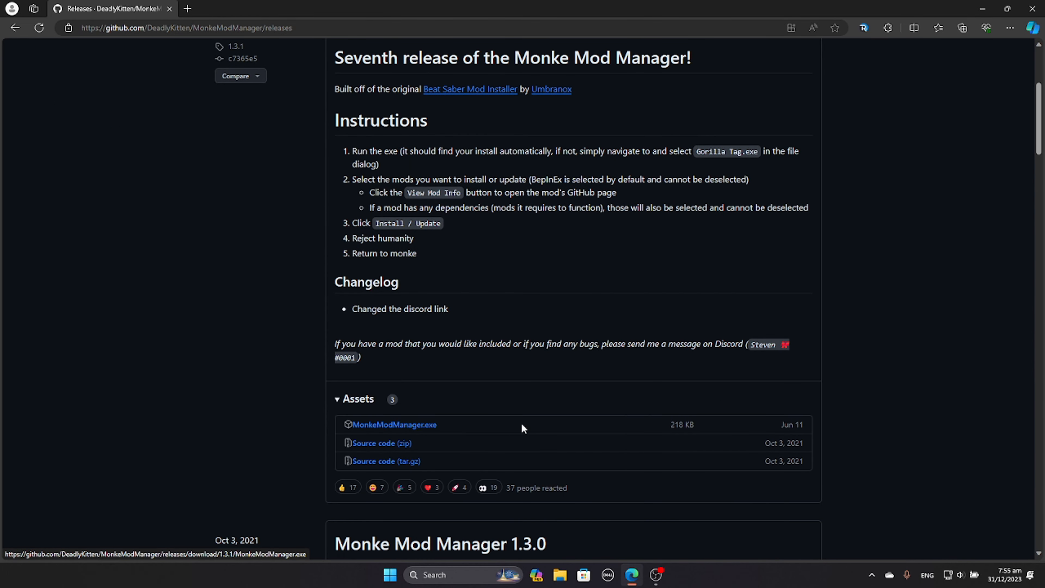
mouse_move(387, 461)
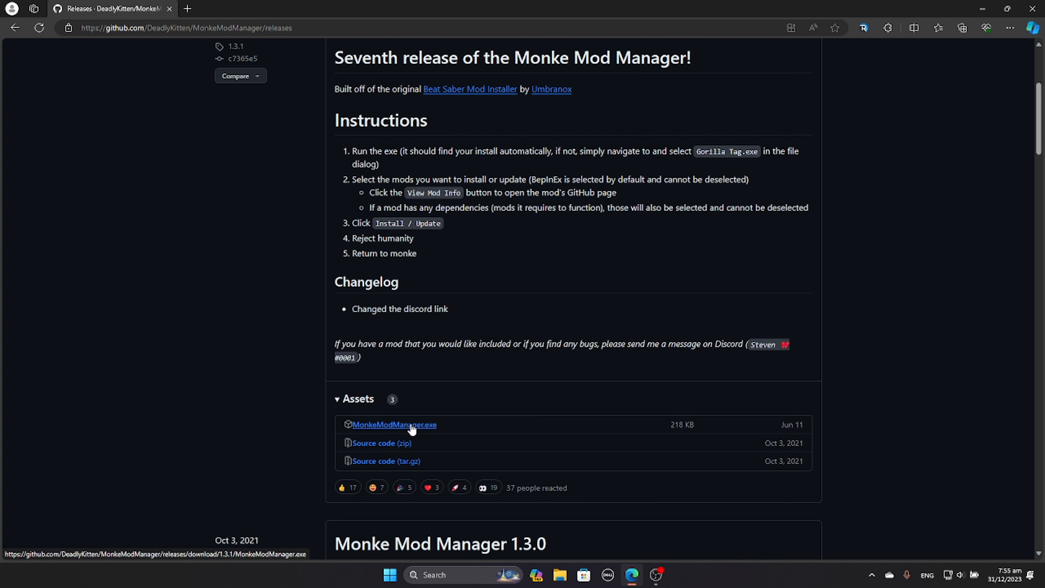
left_click(394, 424)
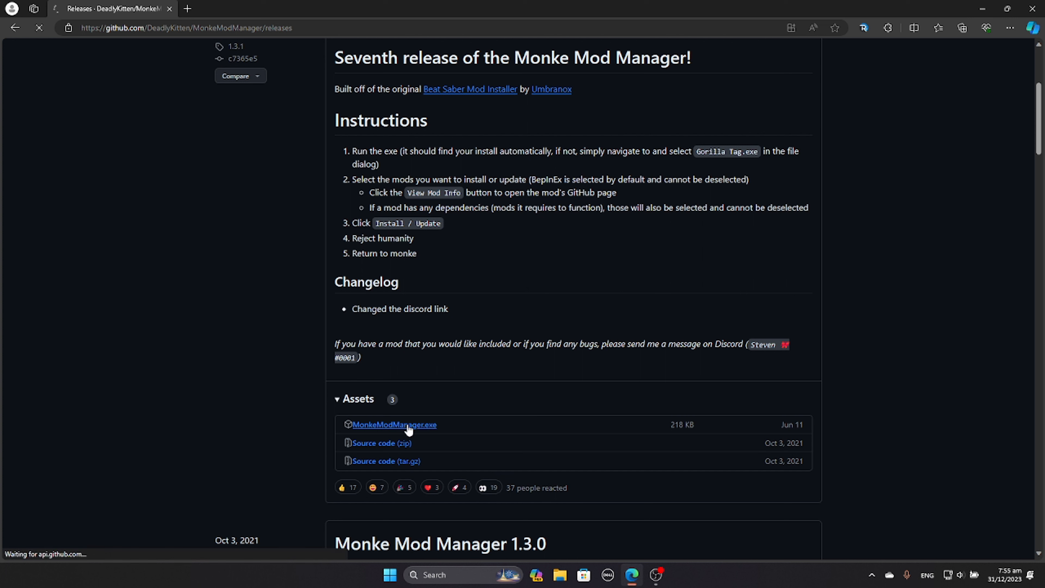
left_click(394, 425)
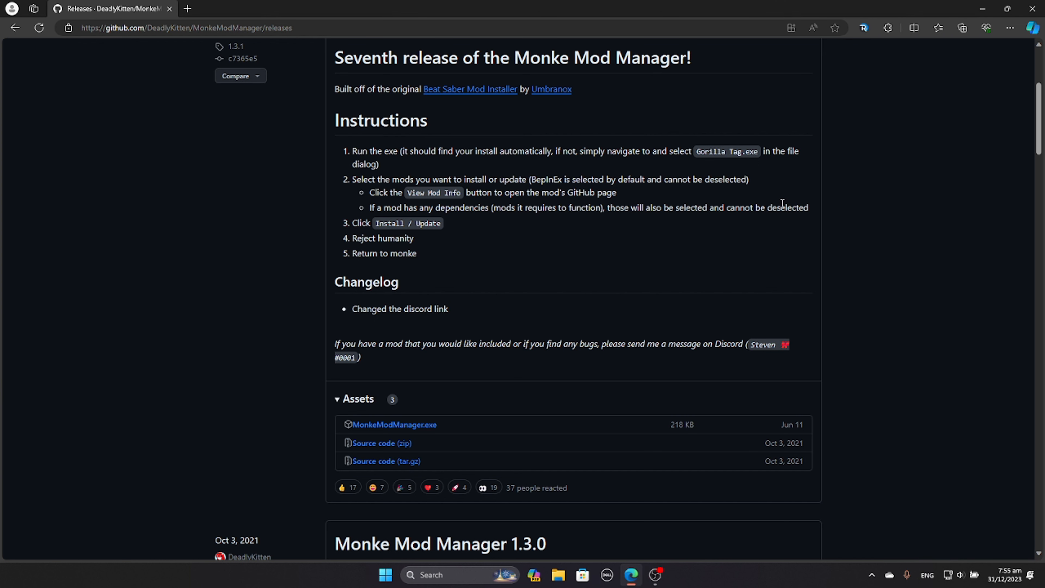
- Run the downloaded MonkeModManager.exe from Edge's Downloads list
left_click(1010, 27)
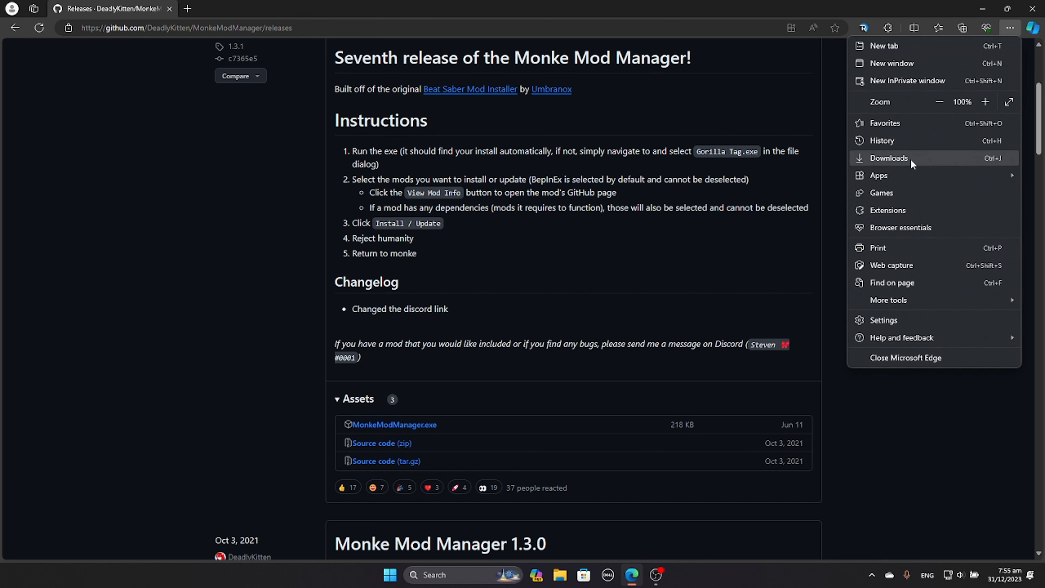
left_click(889, 158)
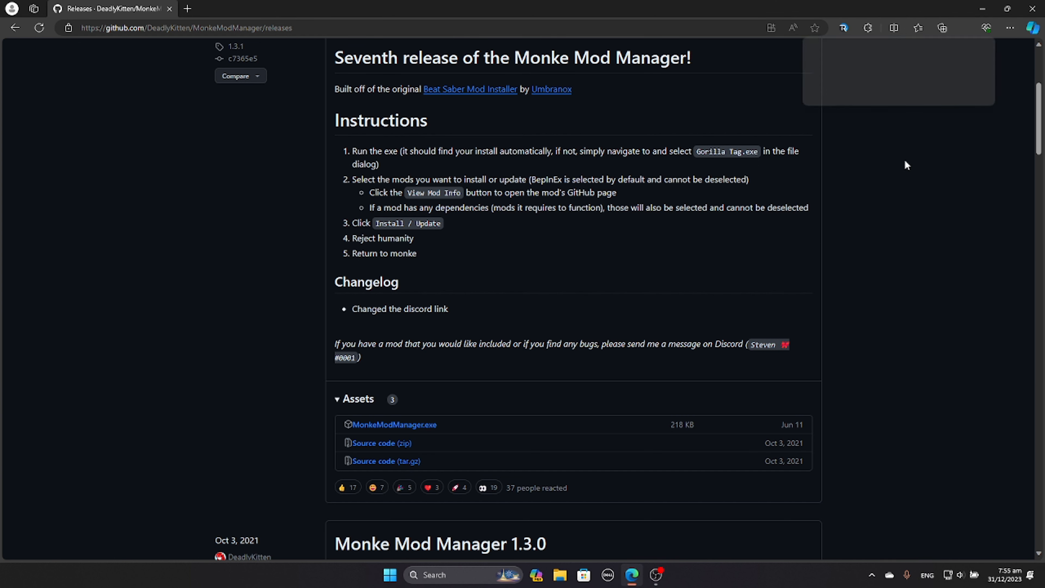
left_click(963, 27)
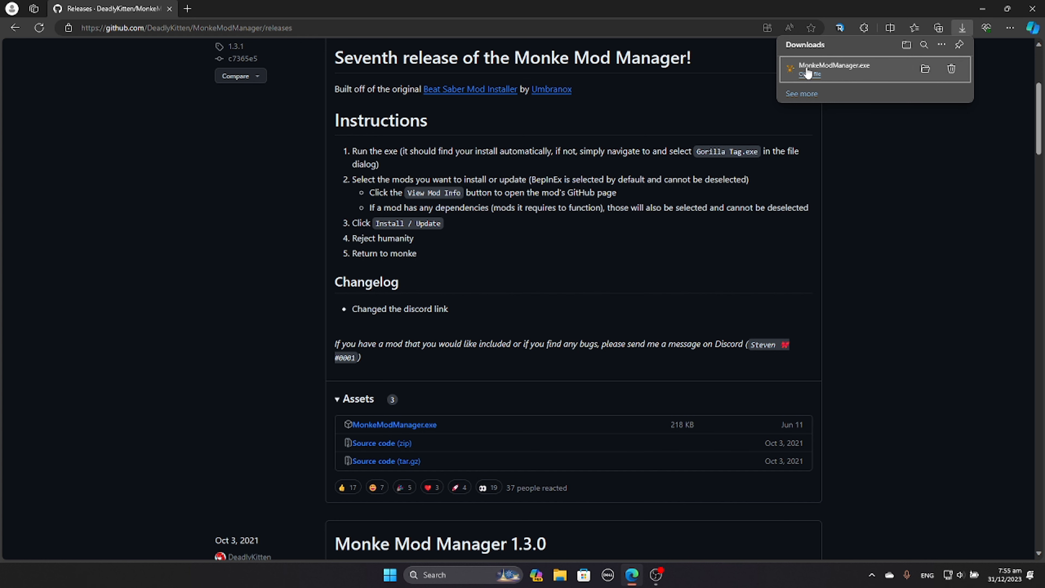
mouse_move(837, 72)
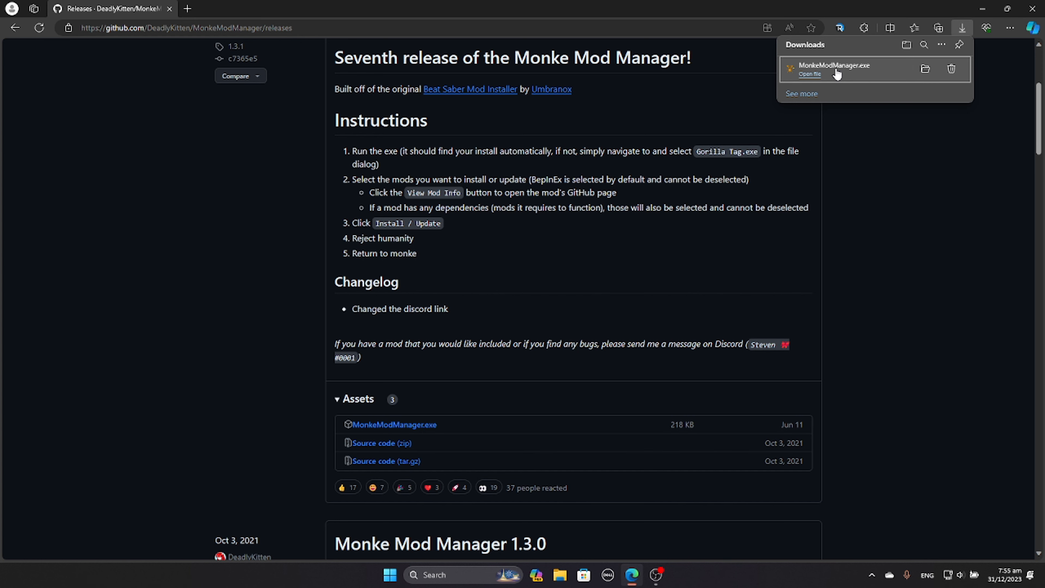
left_click(809, 74)
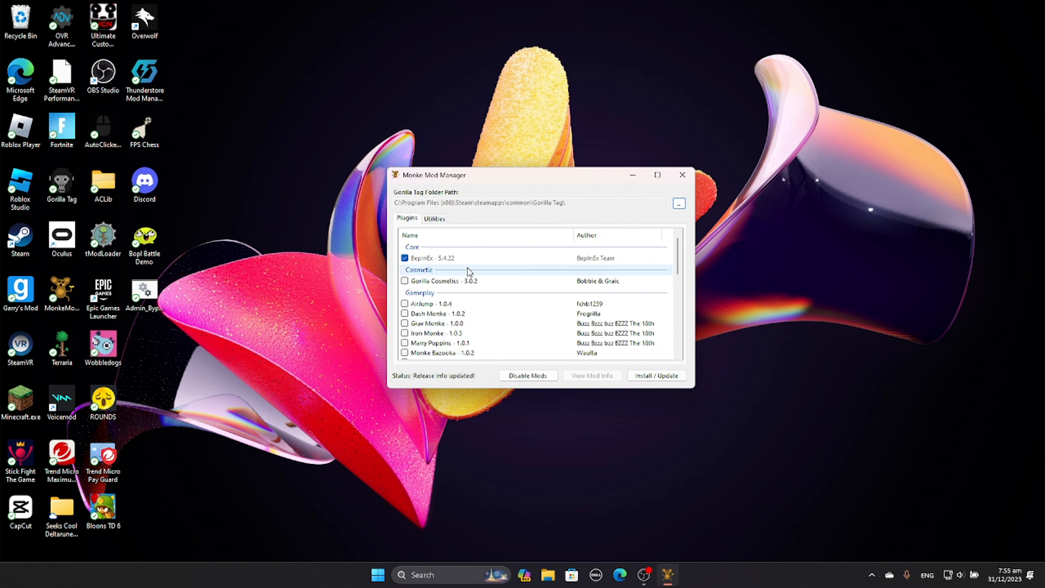
- Tick Computer Interface and Utilla, pulling in Bepinject and Extenject as dependencies
scroll("down", 3)
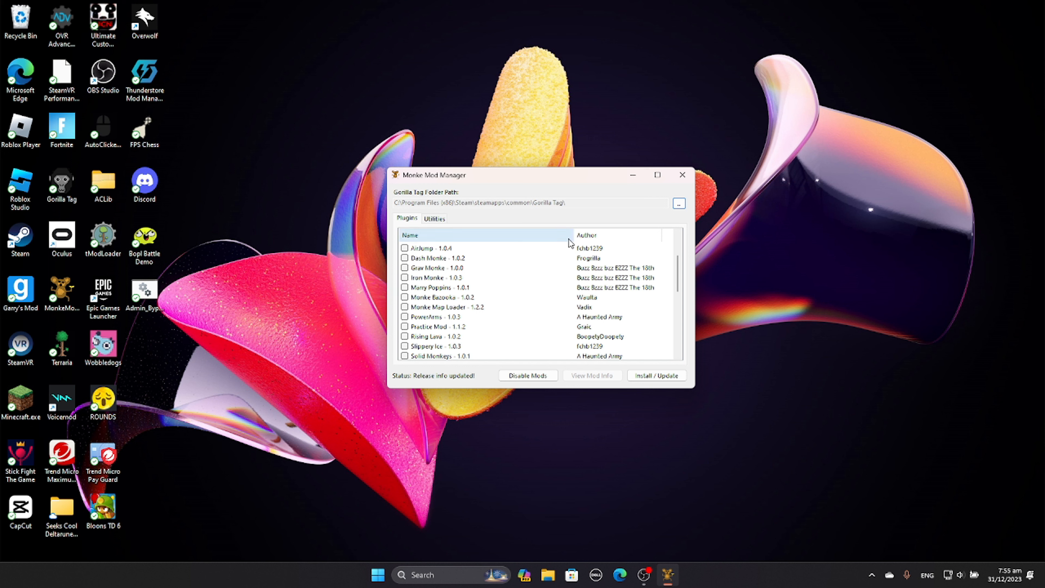
scroll("down", 3)
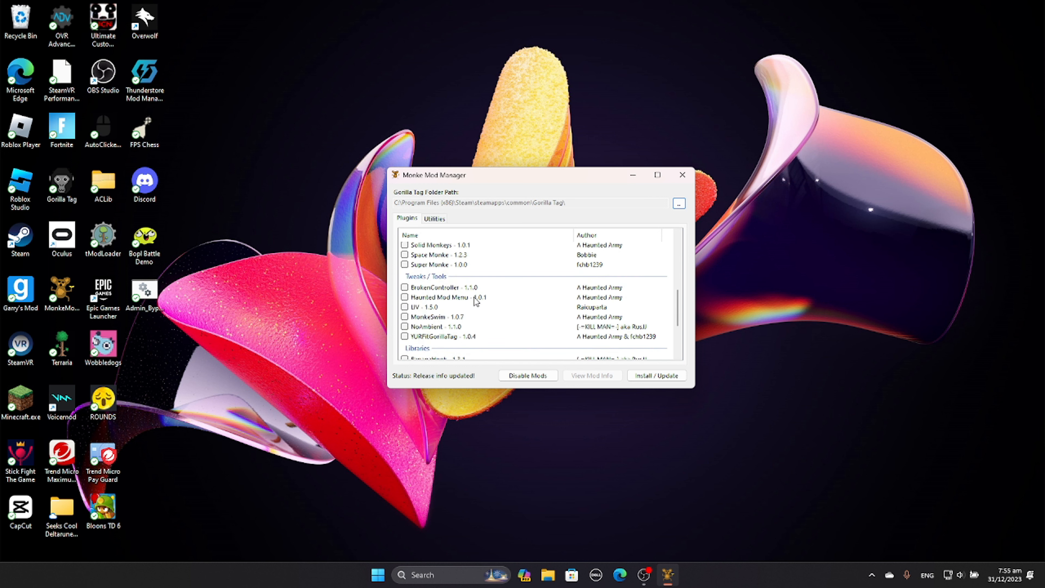
scroll("down", 3)
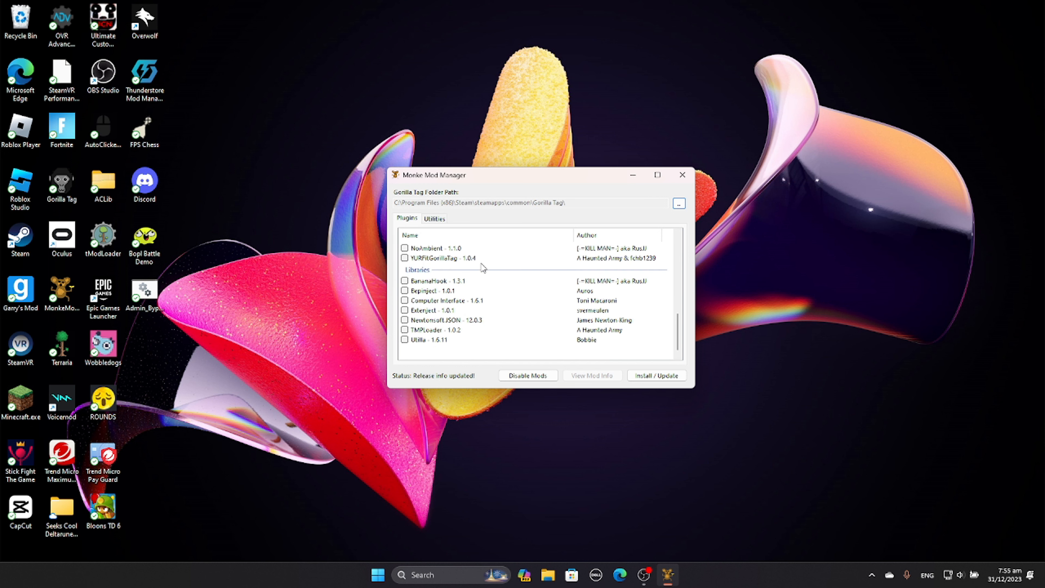
left_click(405, 301)
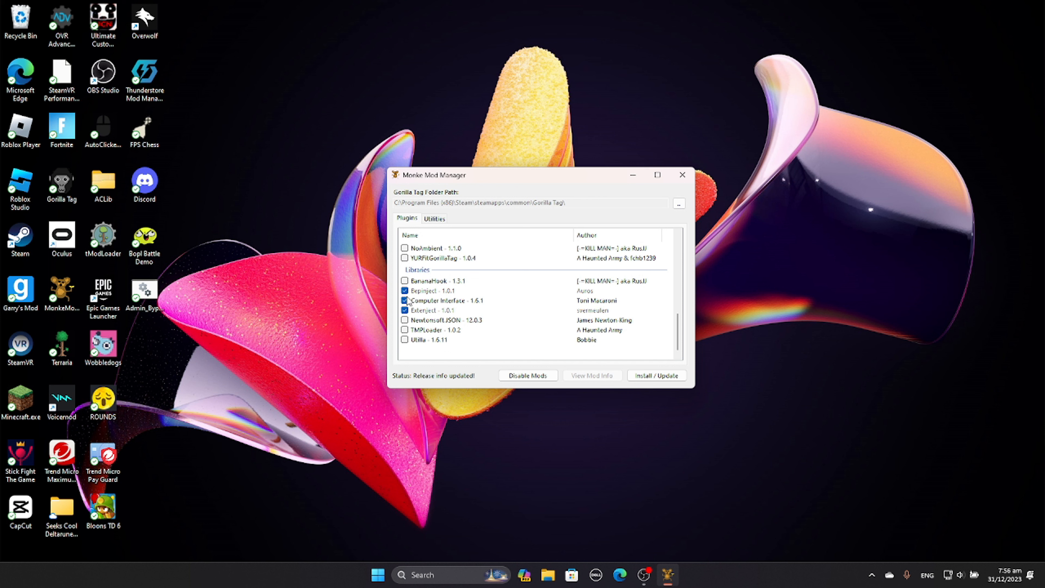
left_click(404, 340)
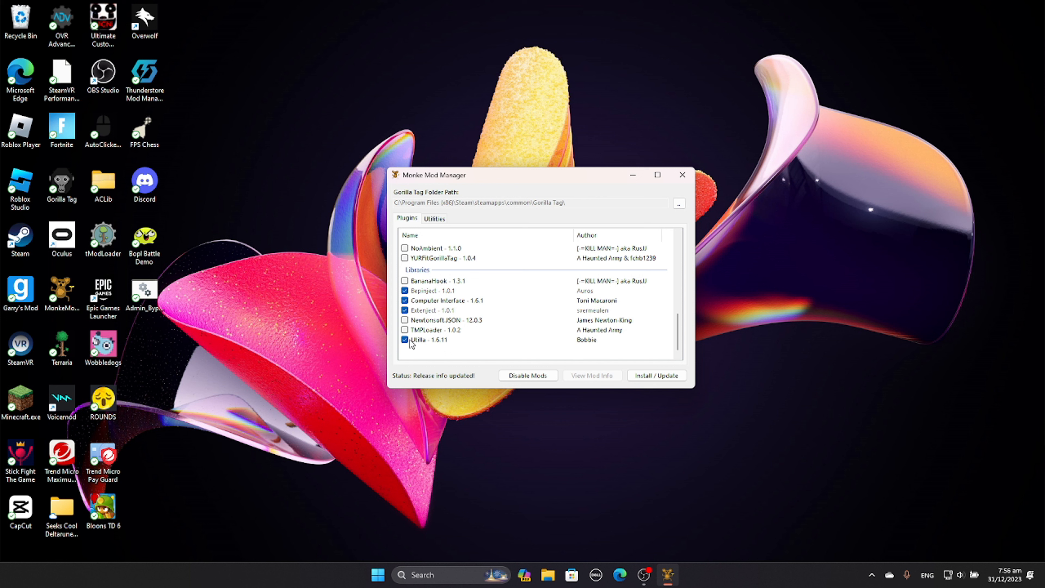
- Install BepInEx and the selected mods into Gorilla Tag via Install / Update
left_click(656, 375)
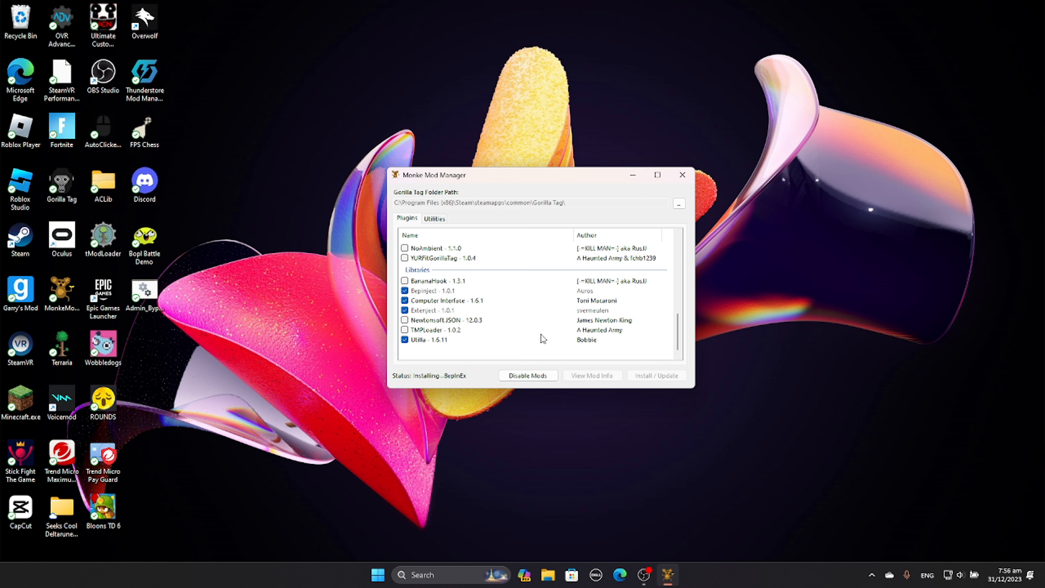
mouse_move(932, 108)
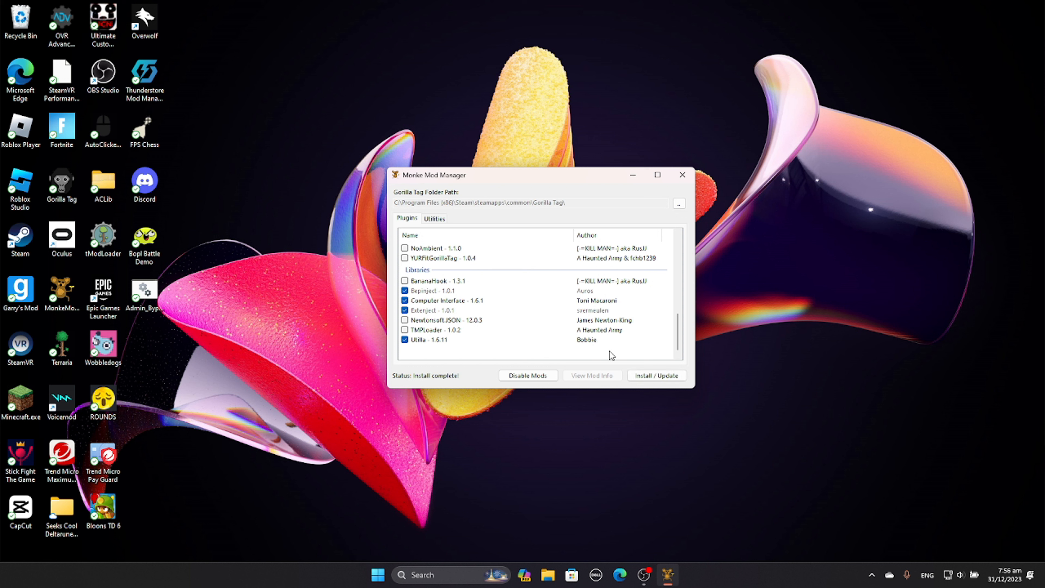
mouse_move(386, 279)
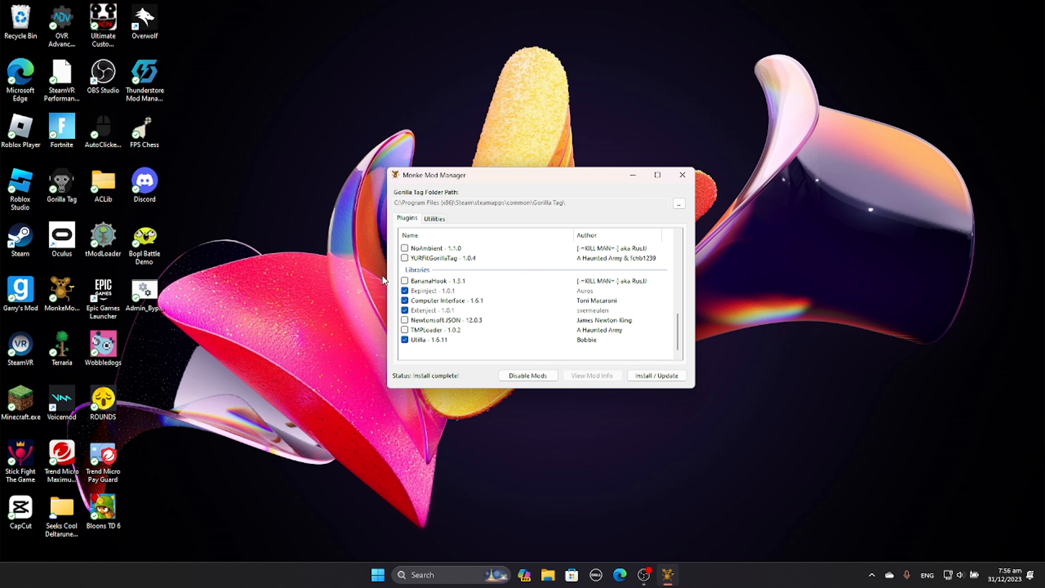
mouse_move(428, 225)
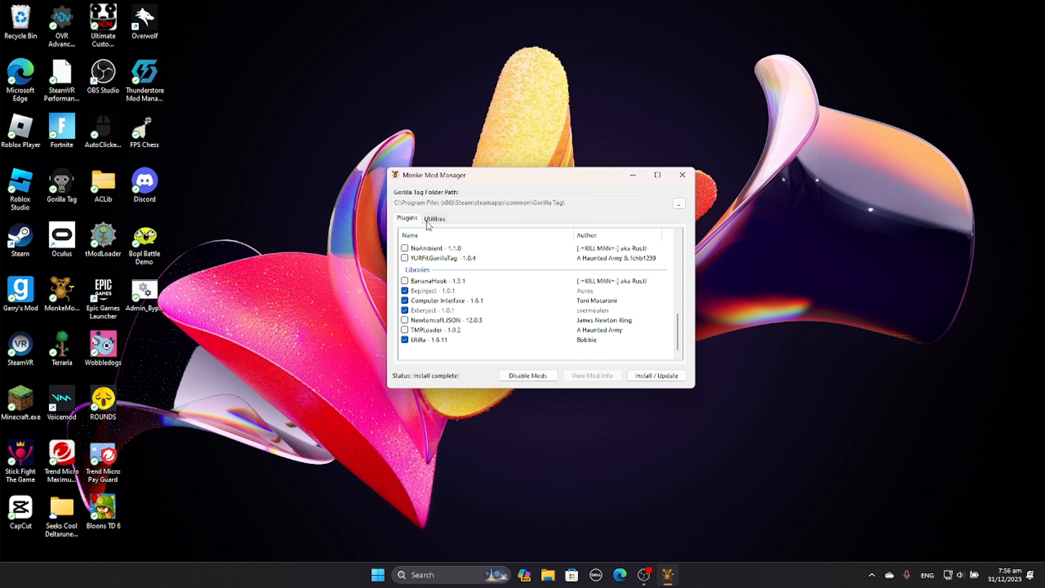
- Open Gorilla Tag's BepInEx plugins folder from the mod manager's Utilities
left_click(434, 219)
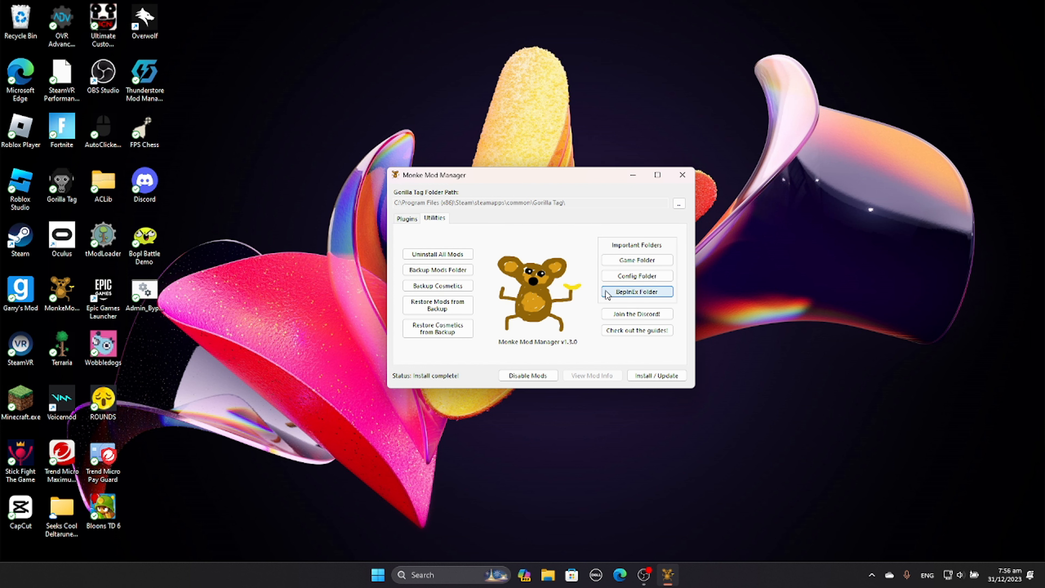
left_click(635, 292)
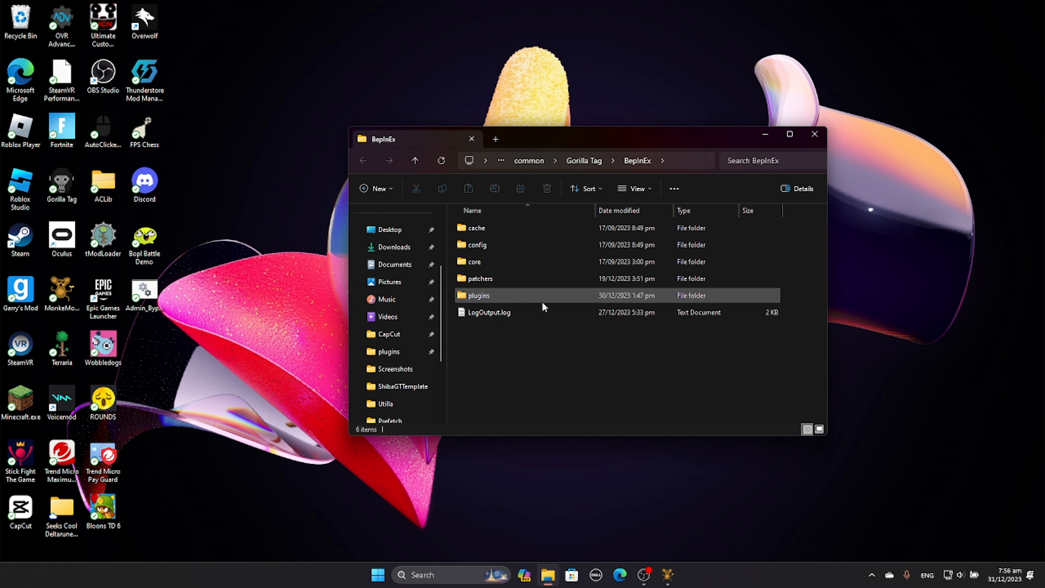
double_click(479, 295)
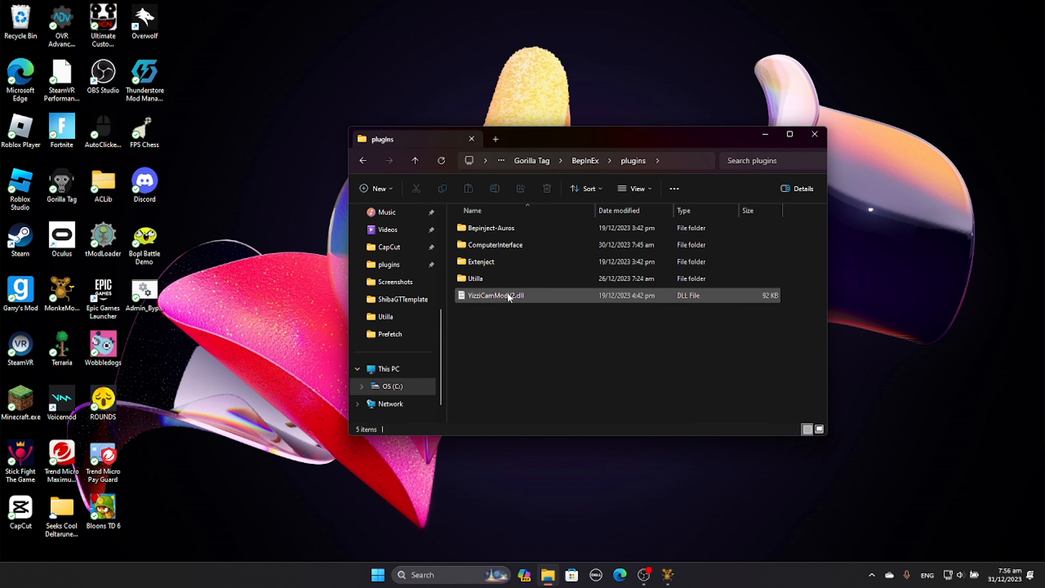
- Inspect YizziCamModV2.dll among the installed plugin files
left_click(514, 332)
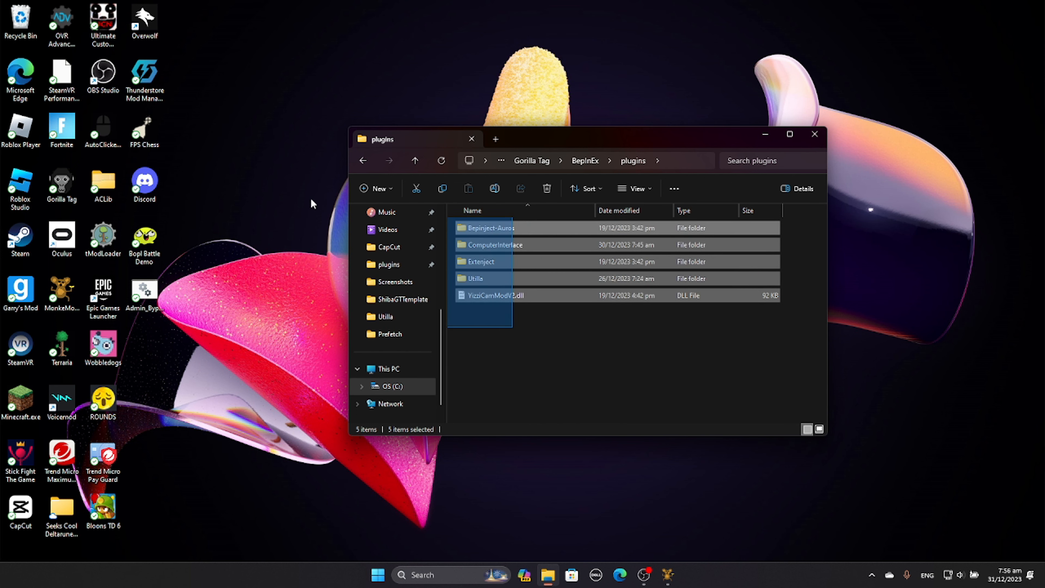
left_click(497, 295)
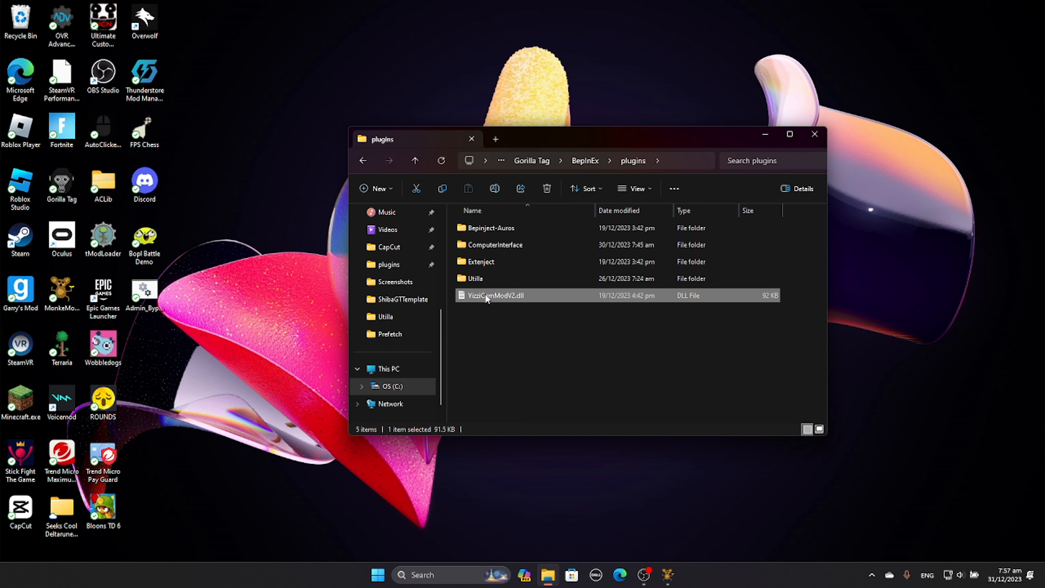
mouse_move(514, 299)
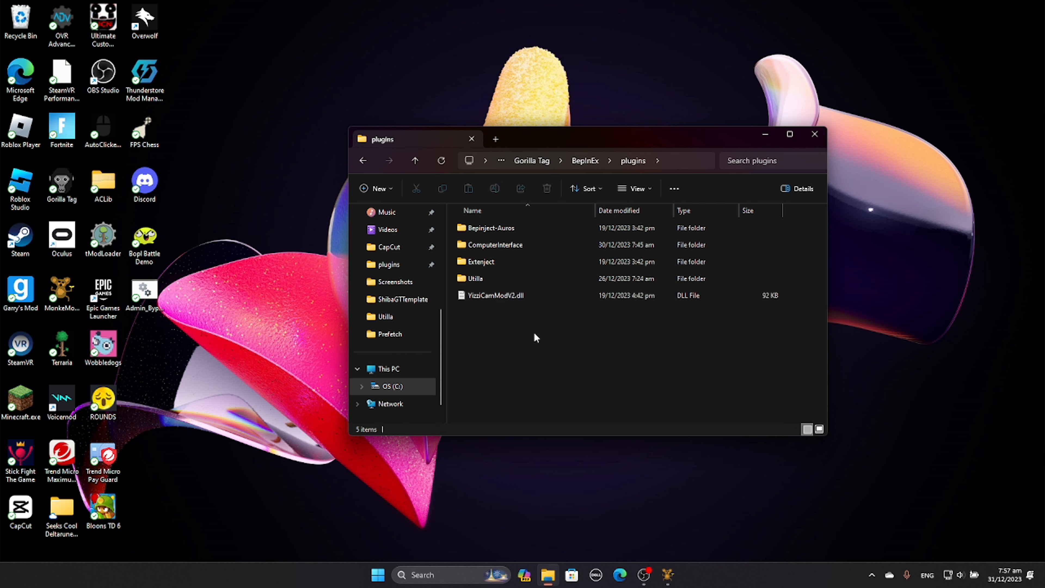
left_click(496, 295)
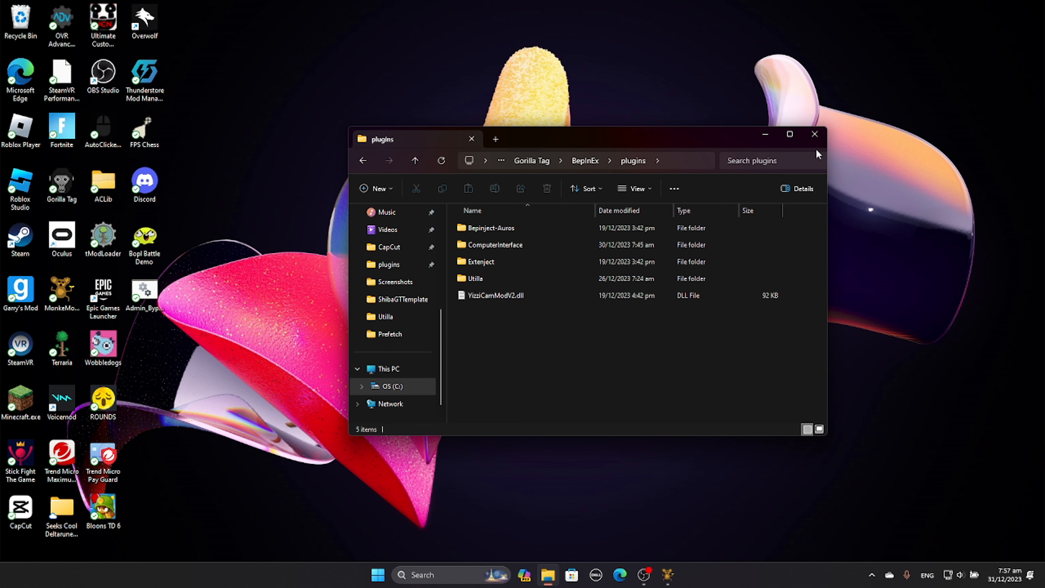
left_click(496, 295)
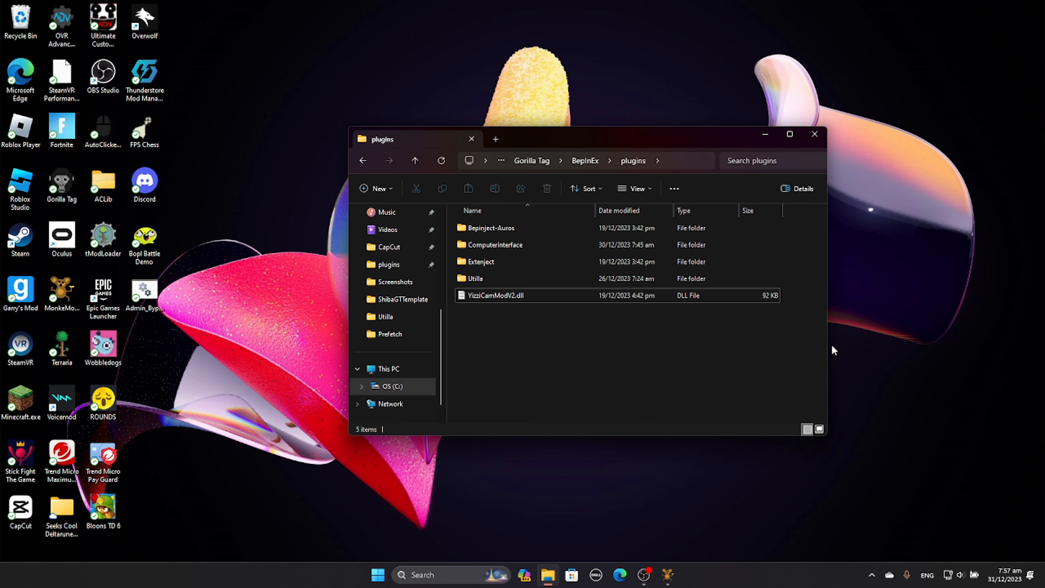
mouse_move(173, 178)
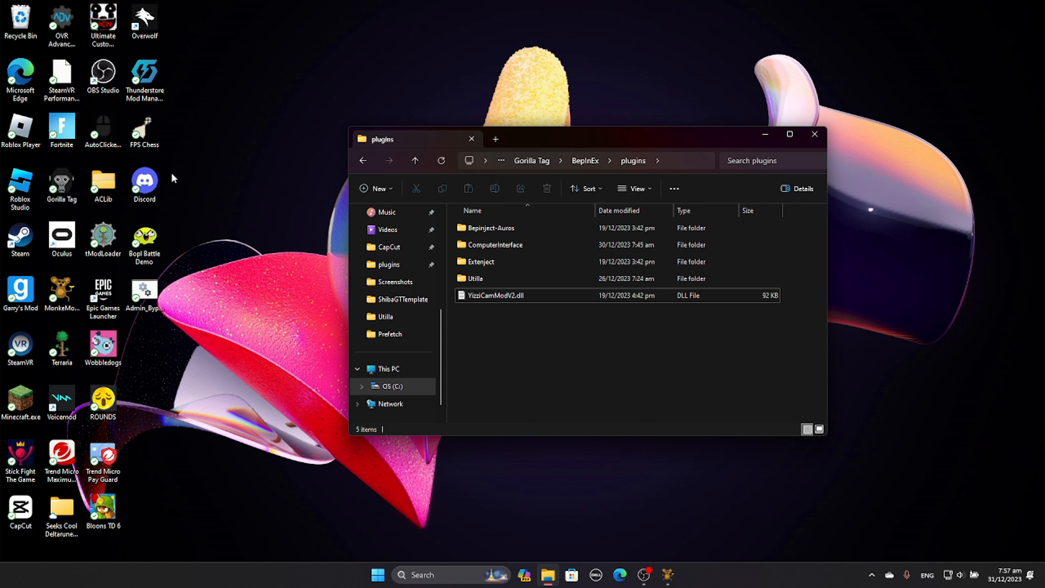
mouse_move(814, 134)
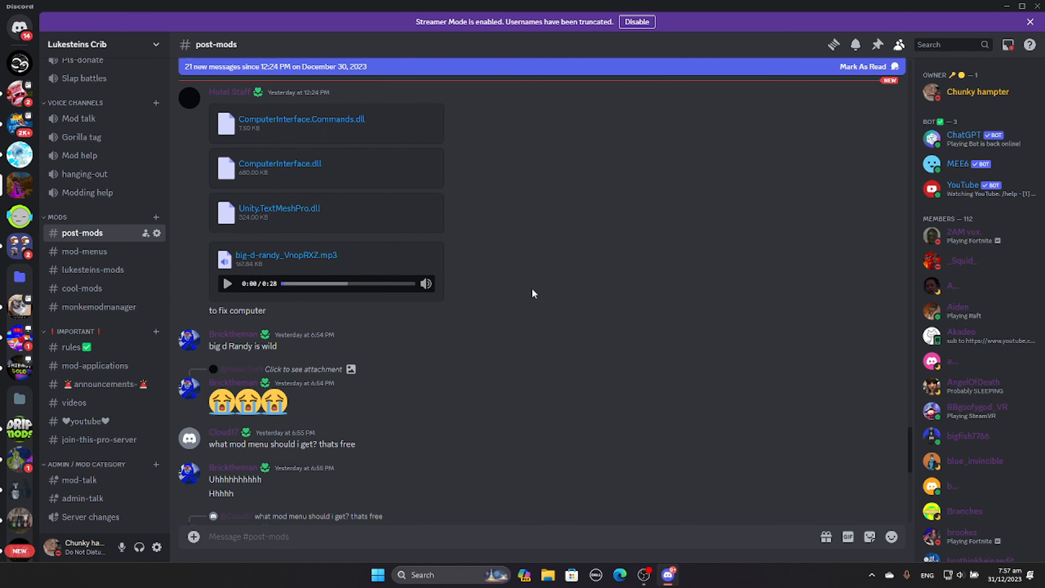
- Scroll #post-mods to the shared YizziCamModV2.dll attachment, then bring back File Explorer
scroll("down", 3)
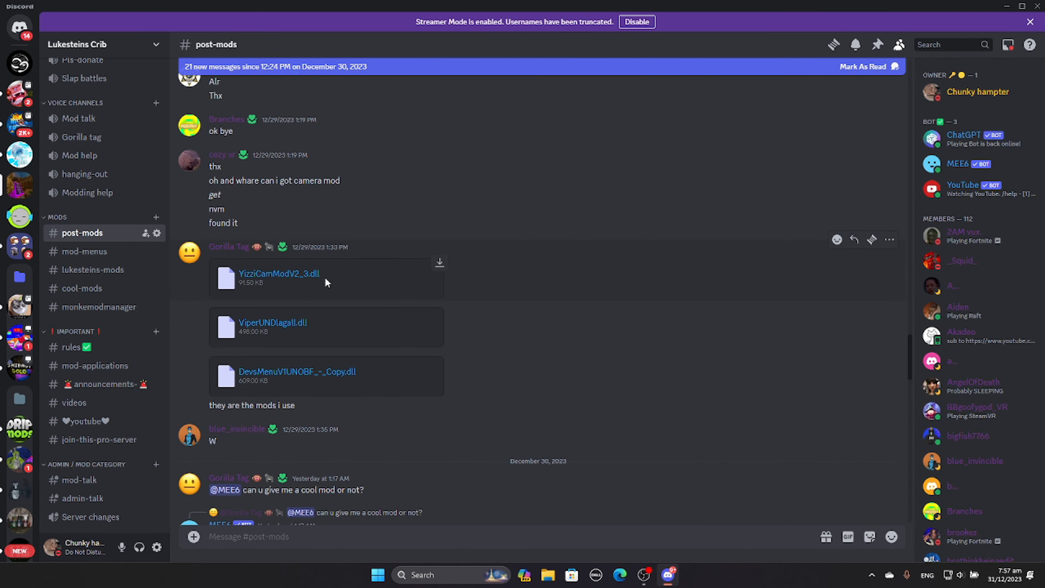
mouse_move(353, 318)
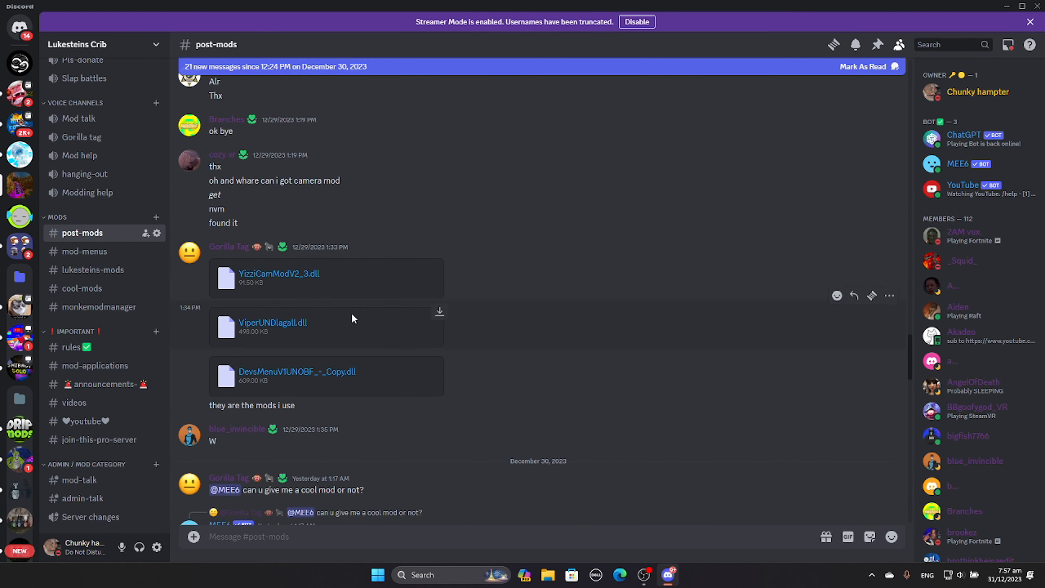
mouse_move(294, 280)
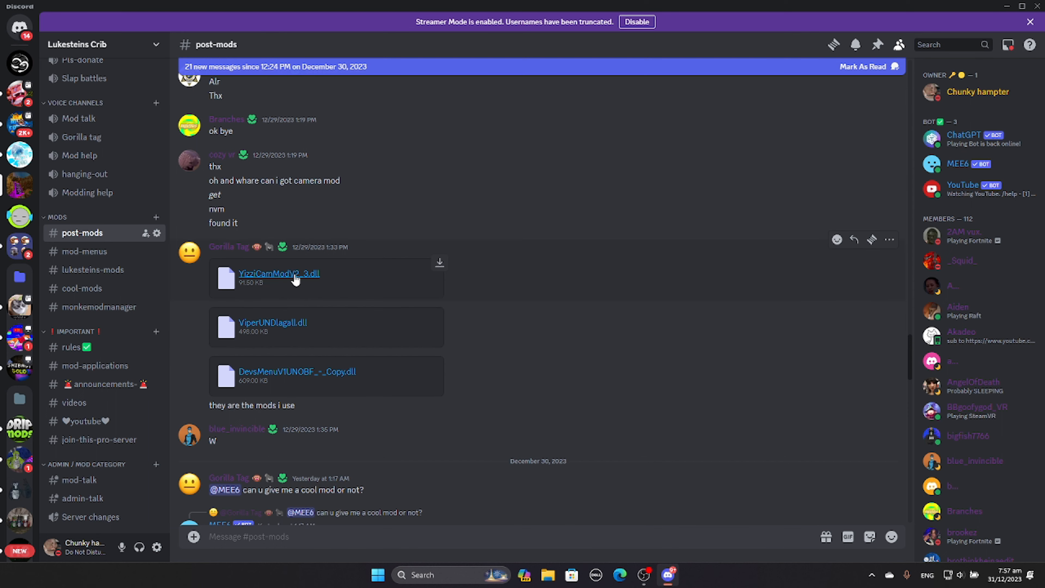
mouse_move(244, 252)
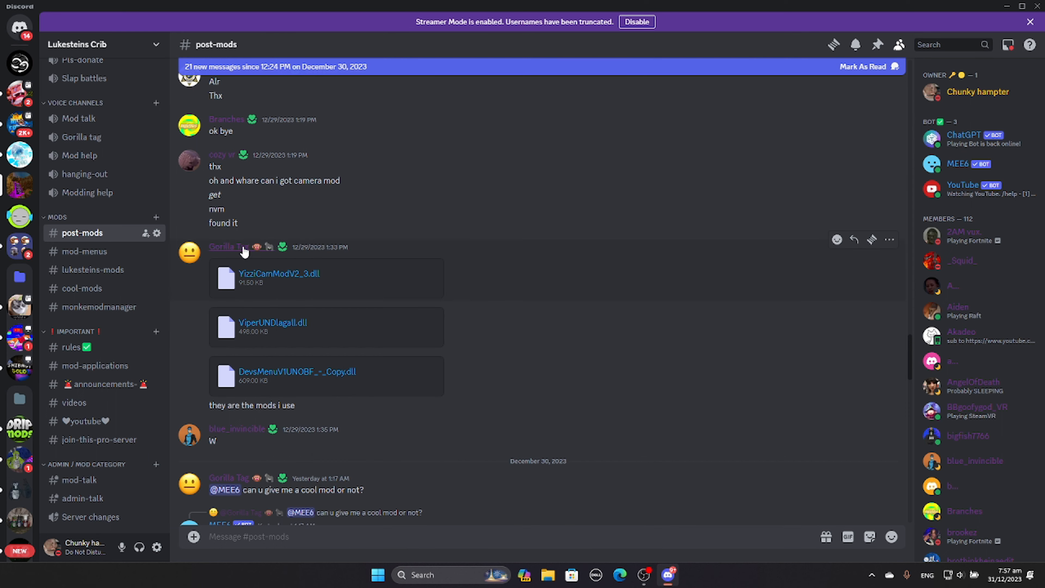
scroll("down", 3)
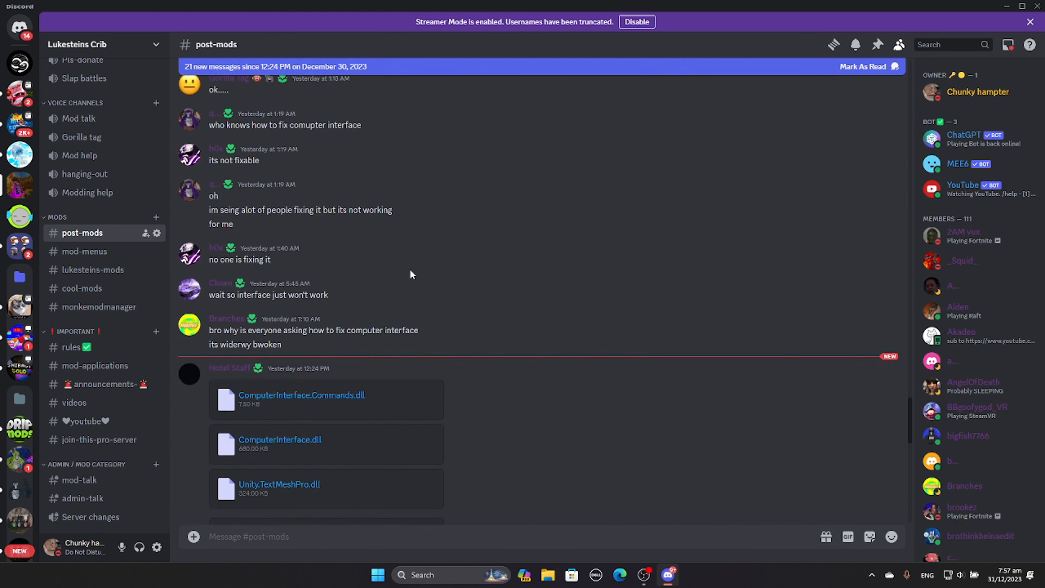
scroll("down", 3)
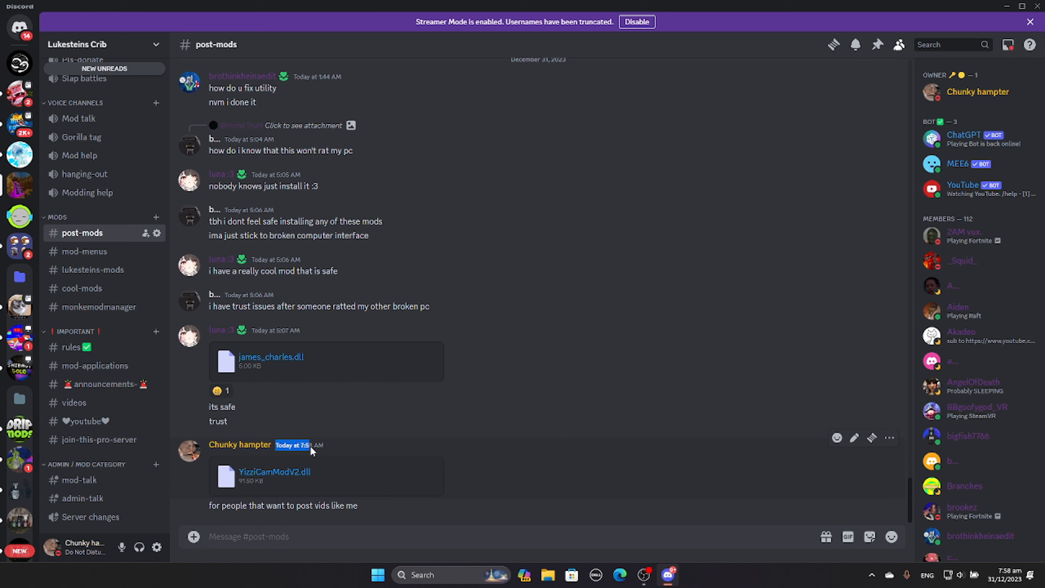
mouse_move(508, 410)
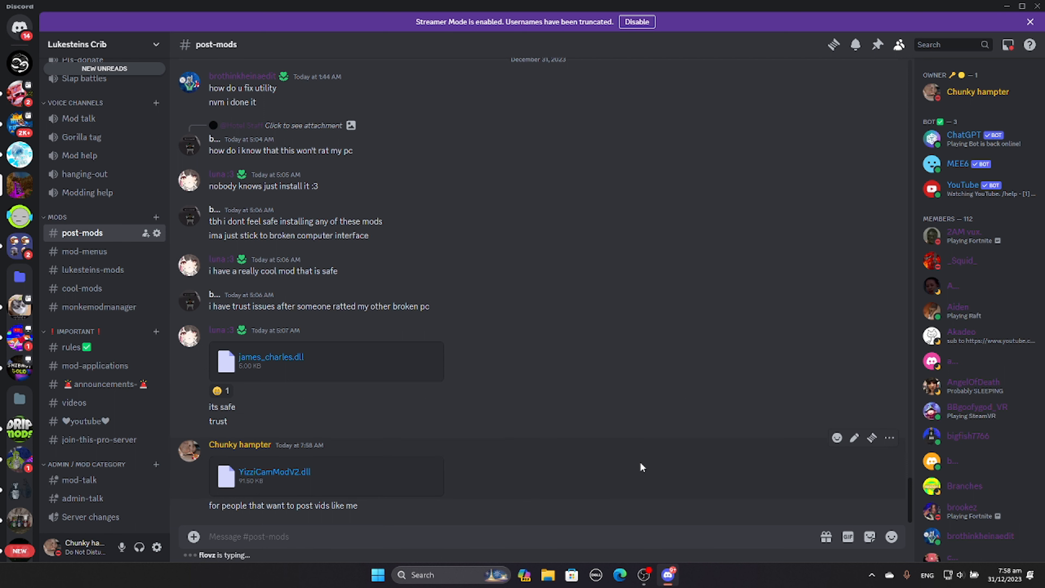
mouse_move(322, 464)
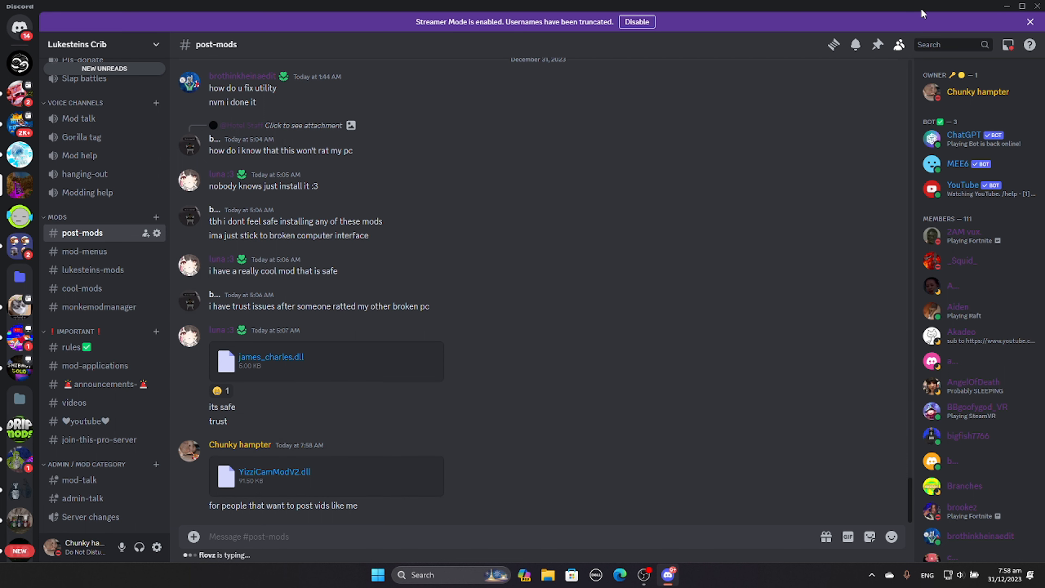
mouse_move(945, 71)
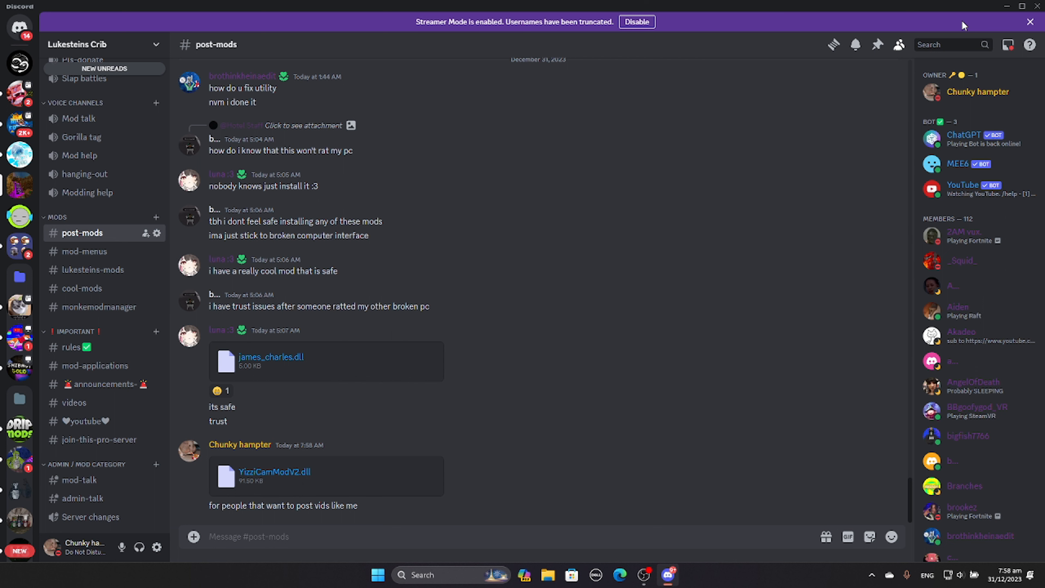
mouse_move(963, 25)
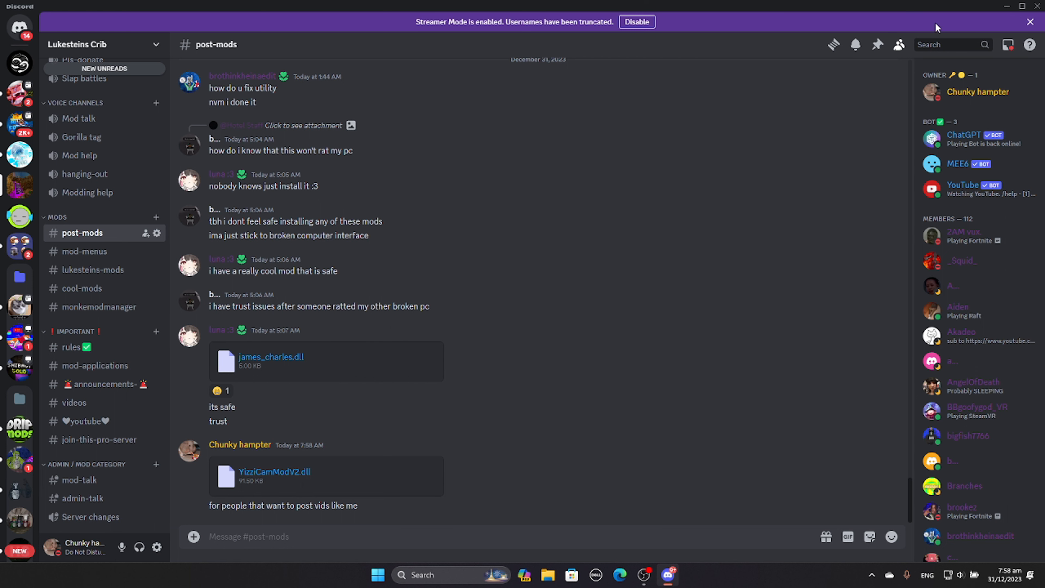
left_click(550, 575)
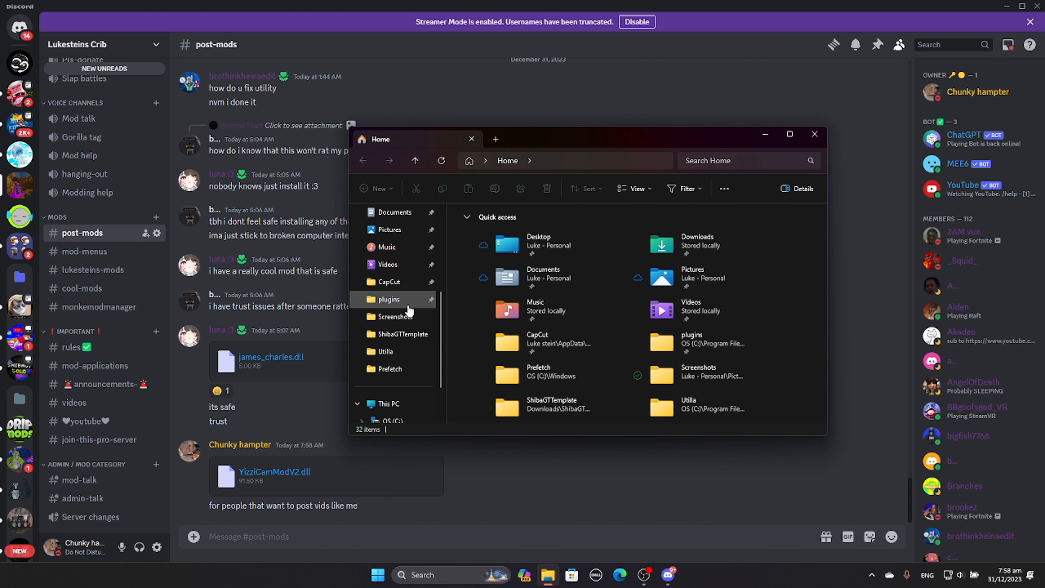
- Revisit the pinned plugins folder, then launch MonkeModManager.exe from Downloads
left_click(388, 300)
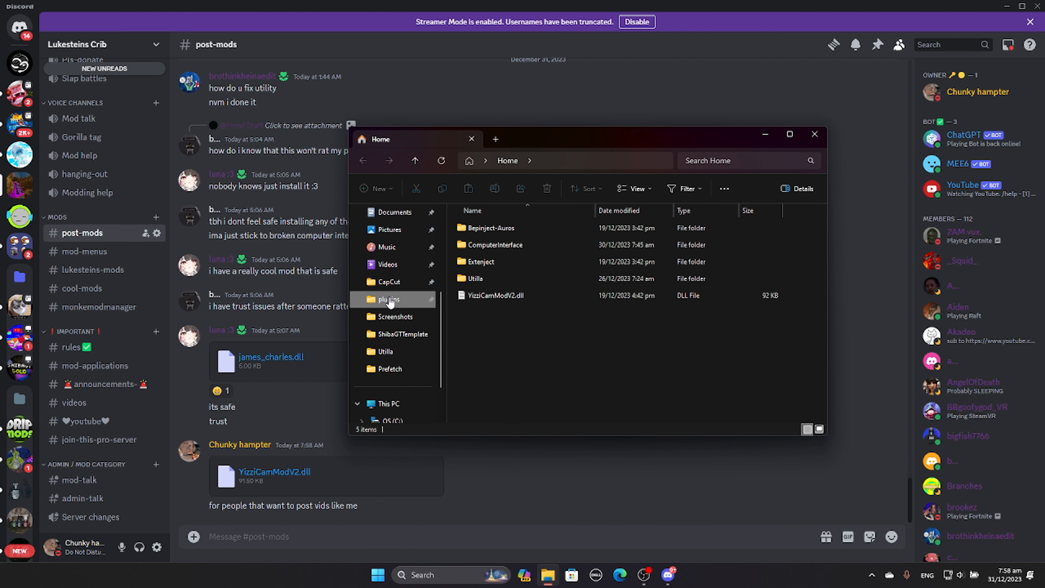
left_click(389, 300)
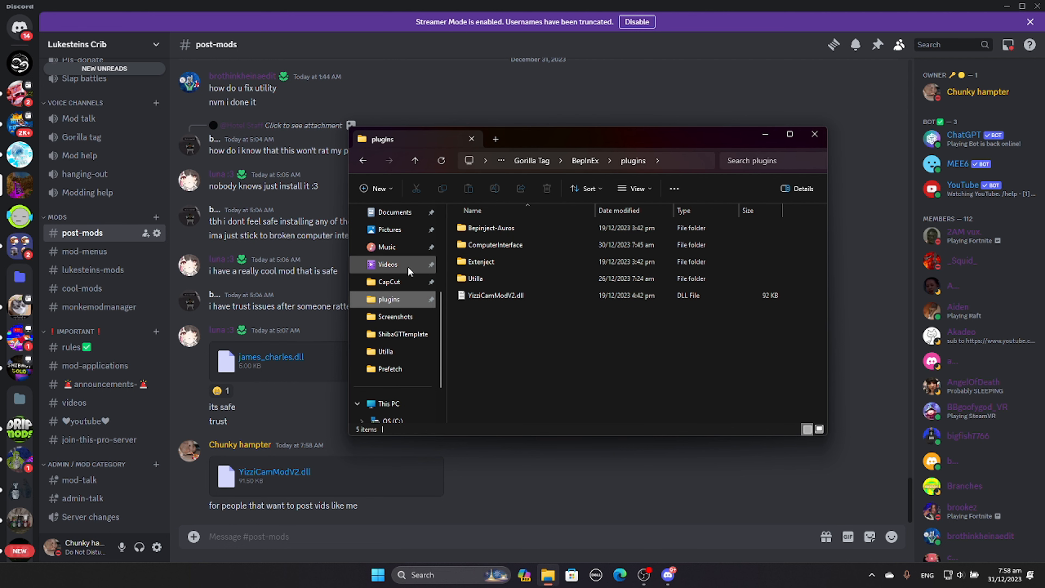
left_click(393, 354)
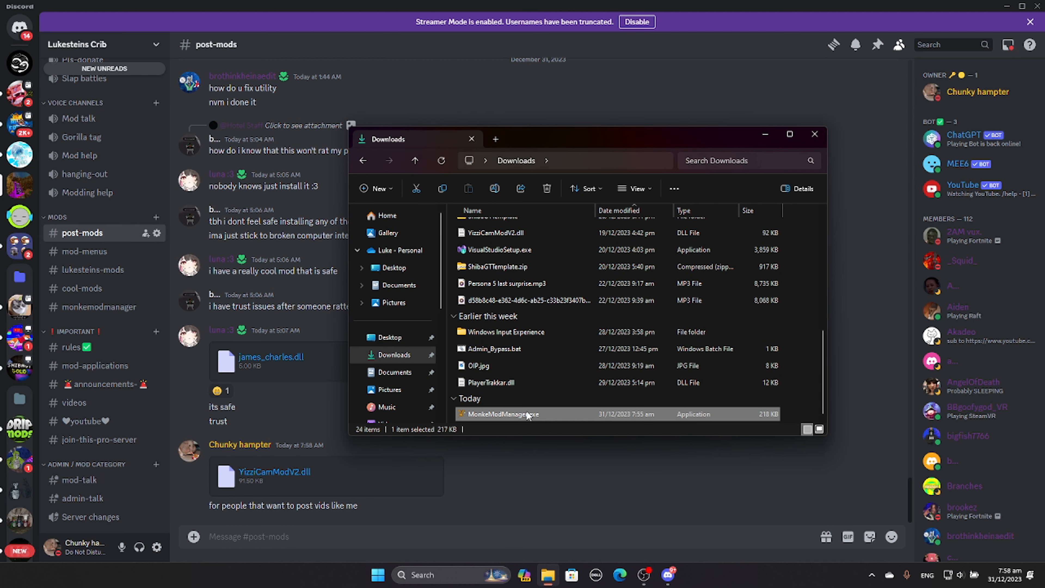
double_click(499, 414)
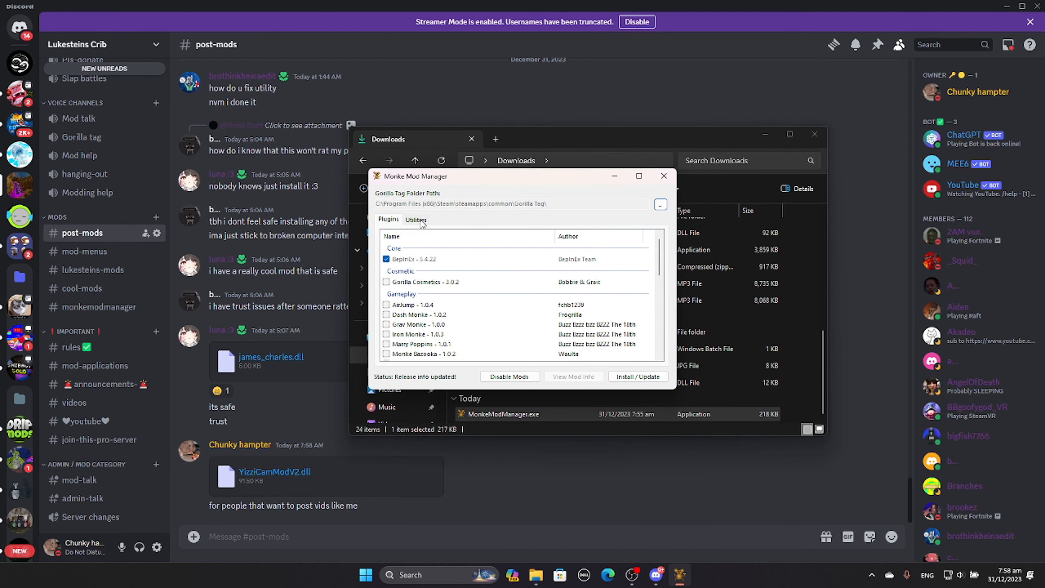
- Reopen the BepInEx plugins folder from Utilities, then close both Explorer windows
left_click(415, 220)
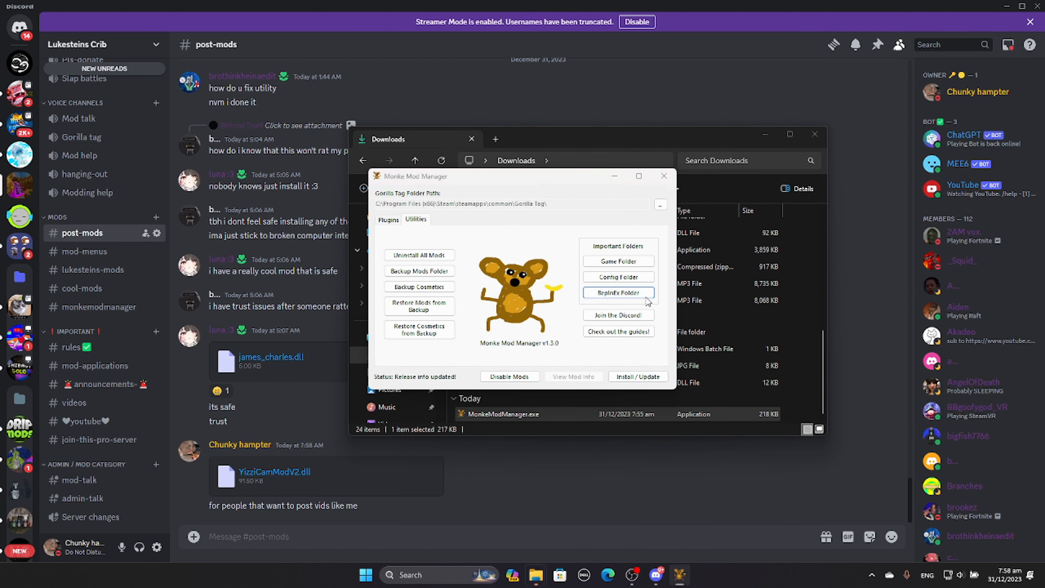
left_click(617, 293)
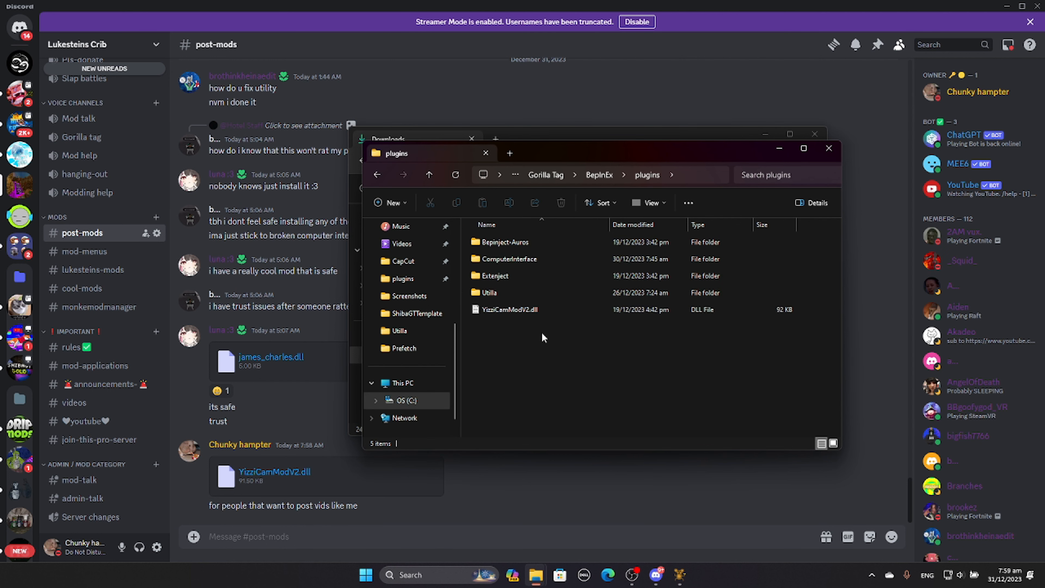
mouse_move(1000, 5)
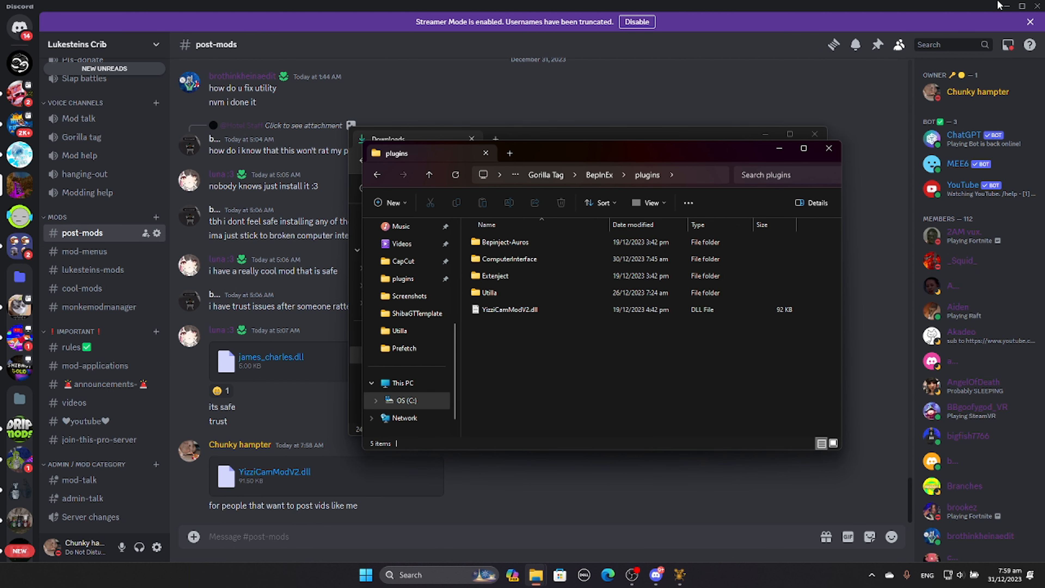
left_click(510, 309)
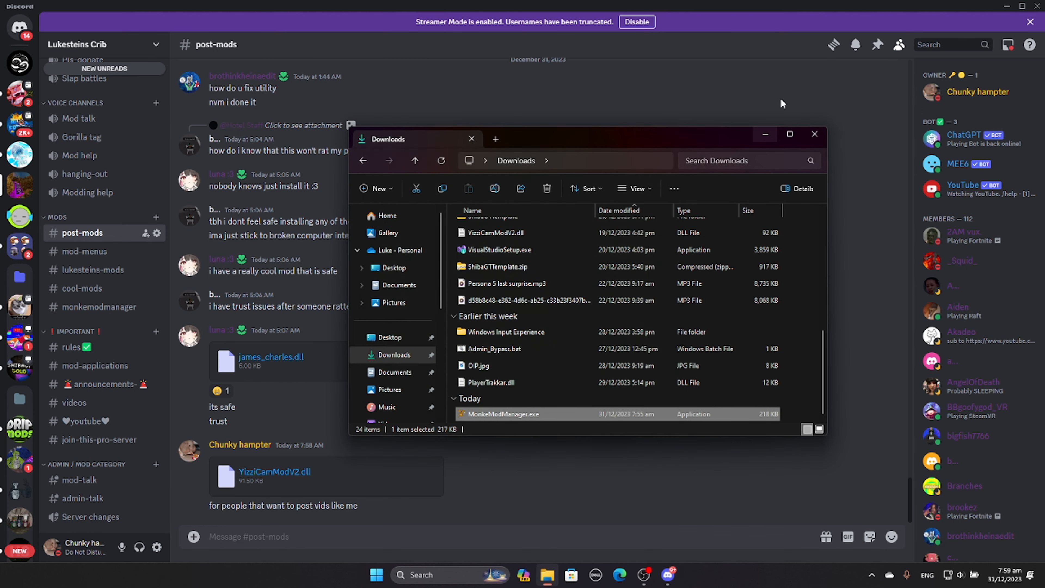
left_click(814, 134)
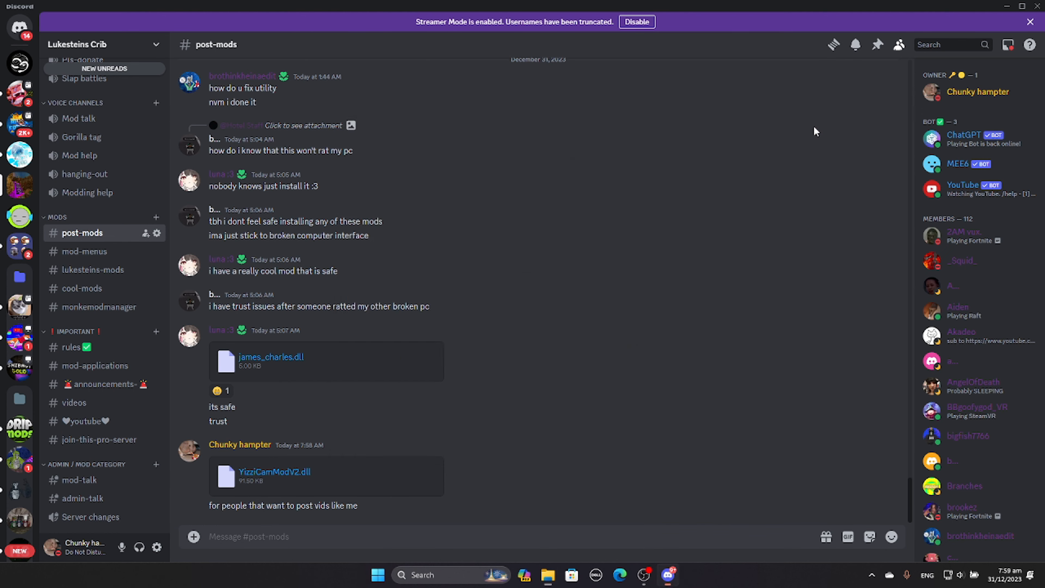